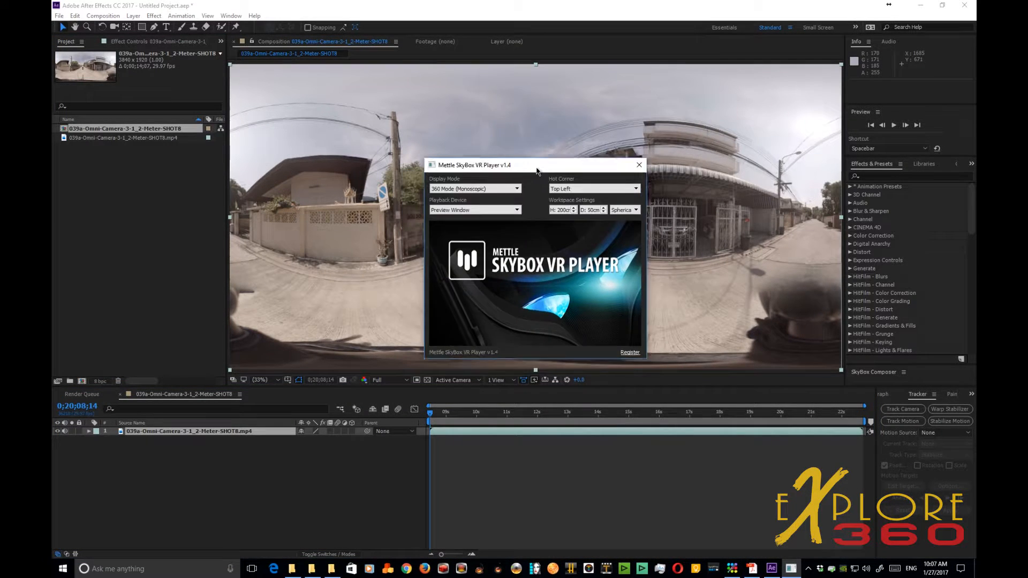
Step: Close the SkyBox VR Player preview and locate Mettle SkyBox Converter in Effects & Presets
{"action": "left_click", "coordinate": [638, 165]}
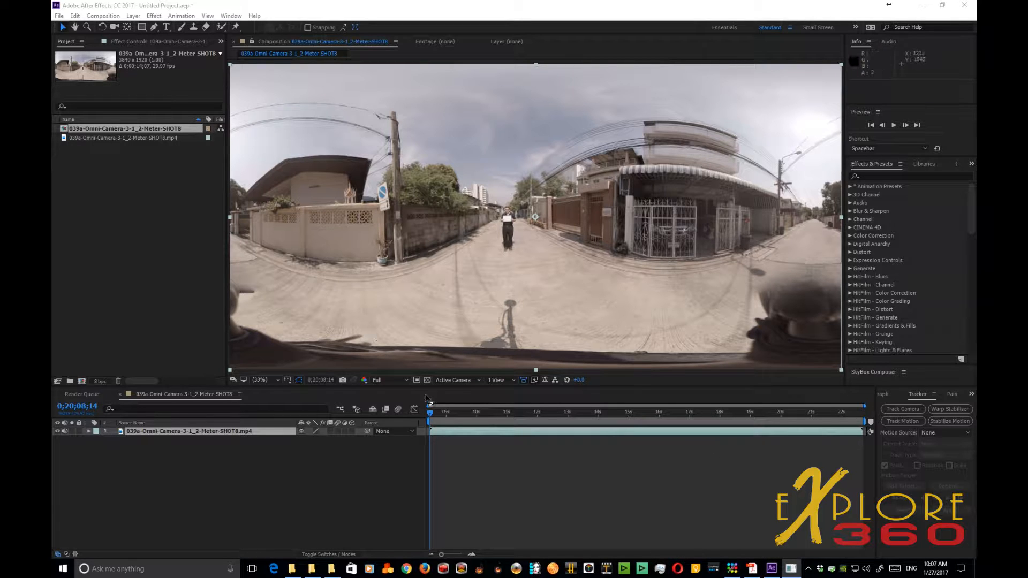
{"action": "mouse_move", "coordinate": [904, 358]}
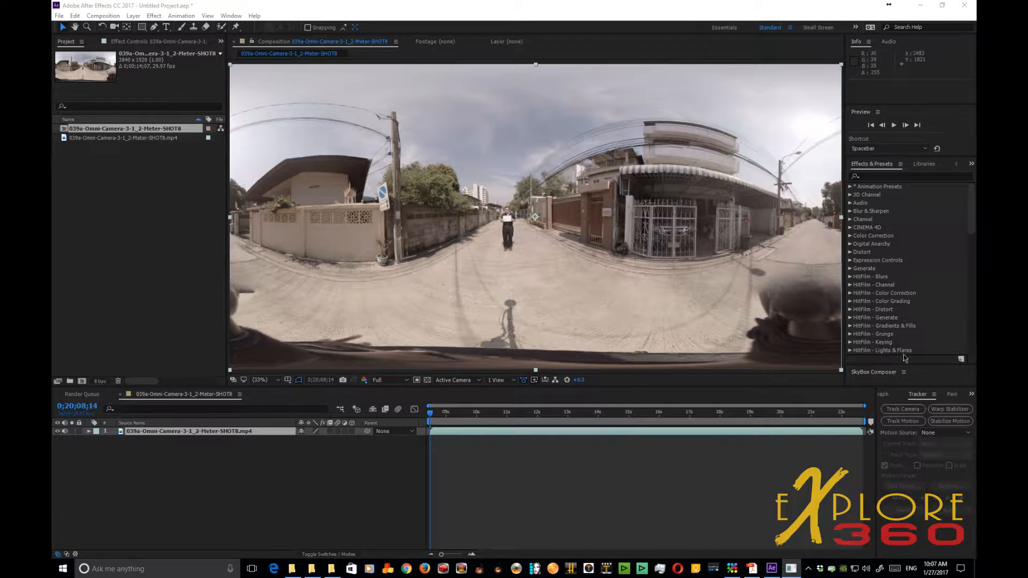
{"action": "mouse_move", "coordinate": [685, 353]}
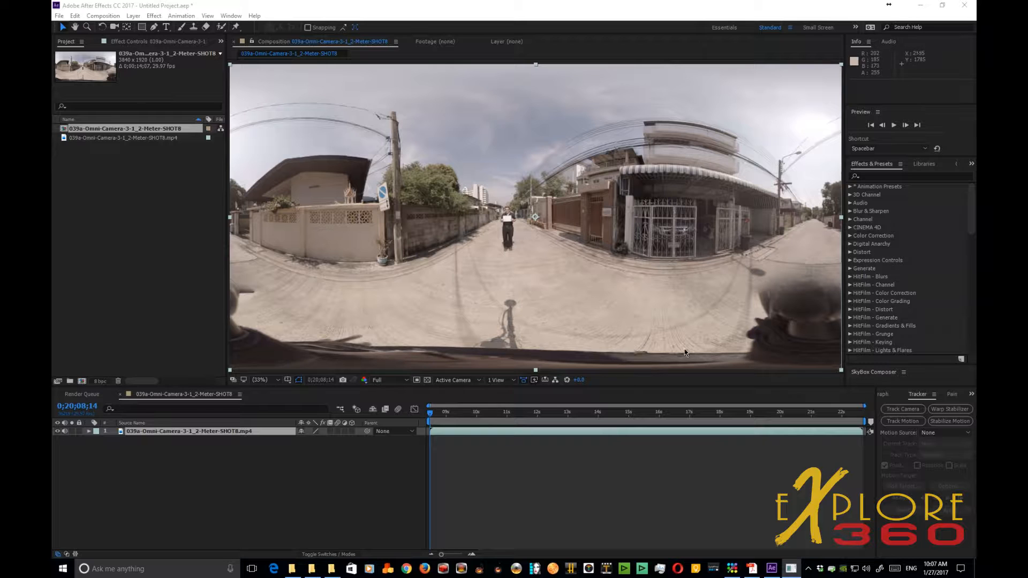
{"action": "scroll", "scroll_direction": "down", "scroll_amount": 3}
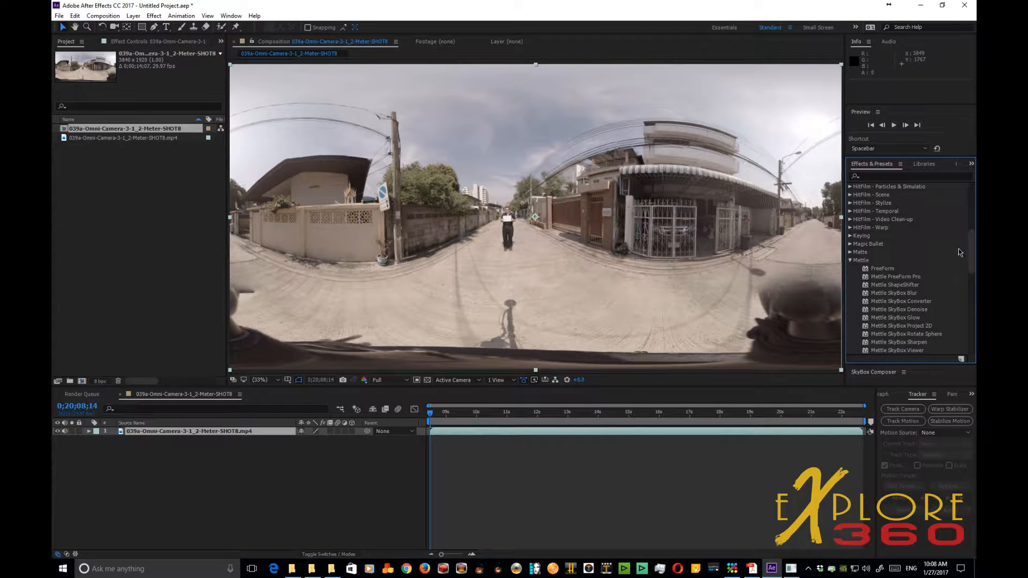
{"action": "scroll", "scroll_direction": "down", "scroll_amount": 3}
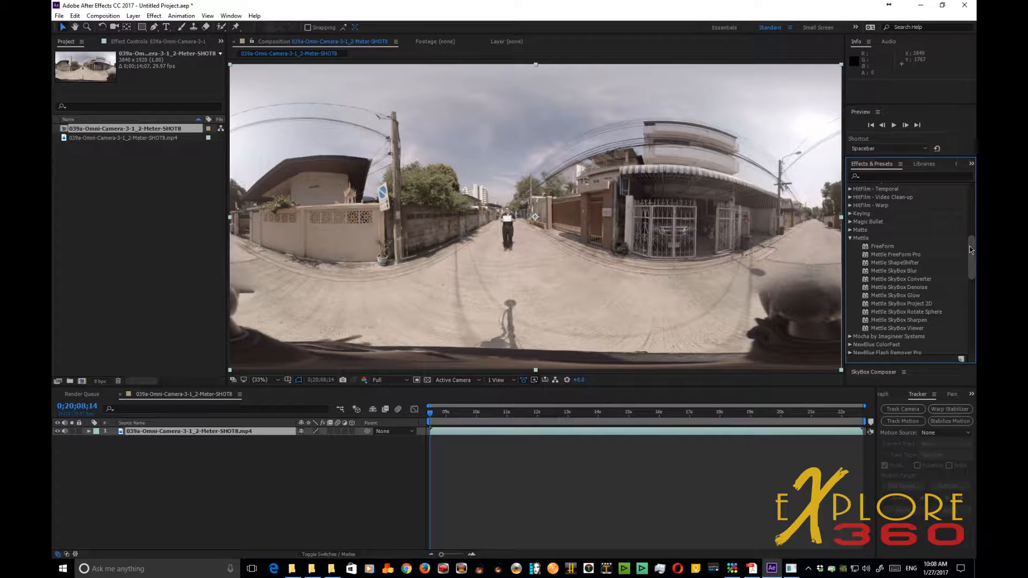
{"action": "scroll", "scroll_direction": "down", "scroll_amount": 3}
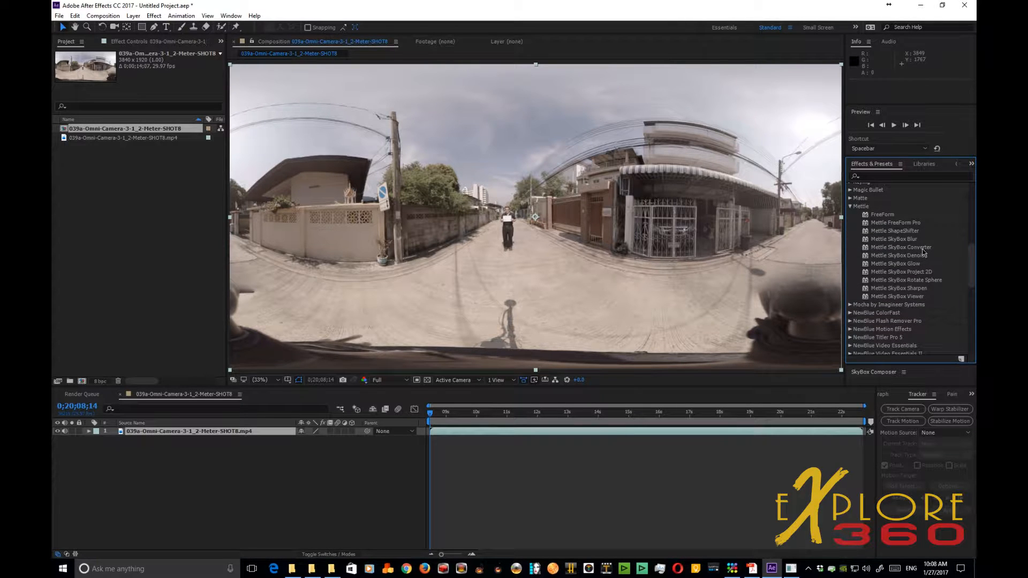
{"action": "left_click", "coordinate": [901, 247]}
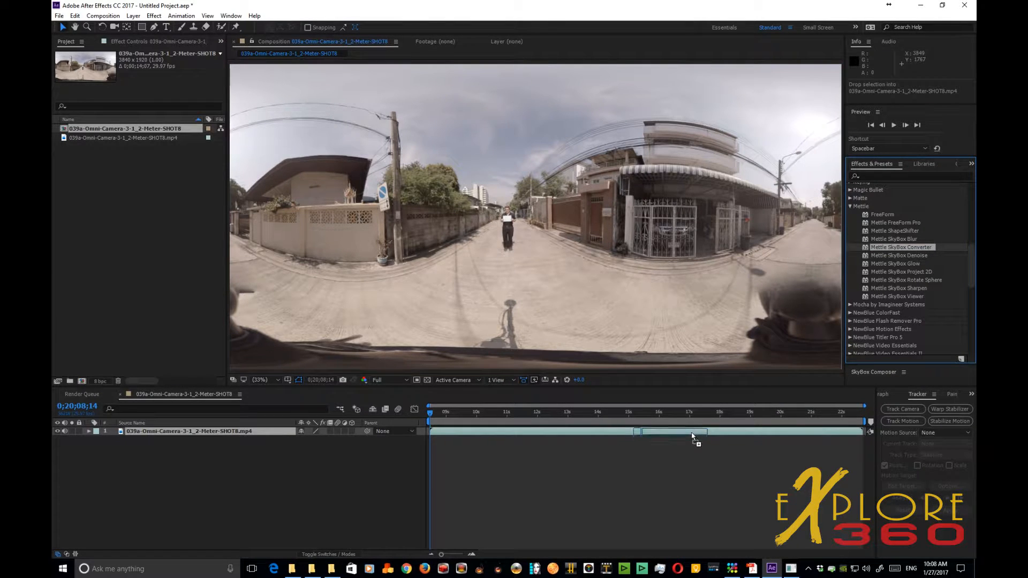
Step: Apply Mettle SkyBox Converter to the footage and set its Output to Cube-map 4:3
{"action": "double_click", "coordinate": [900, 247]}
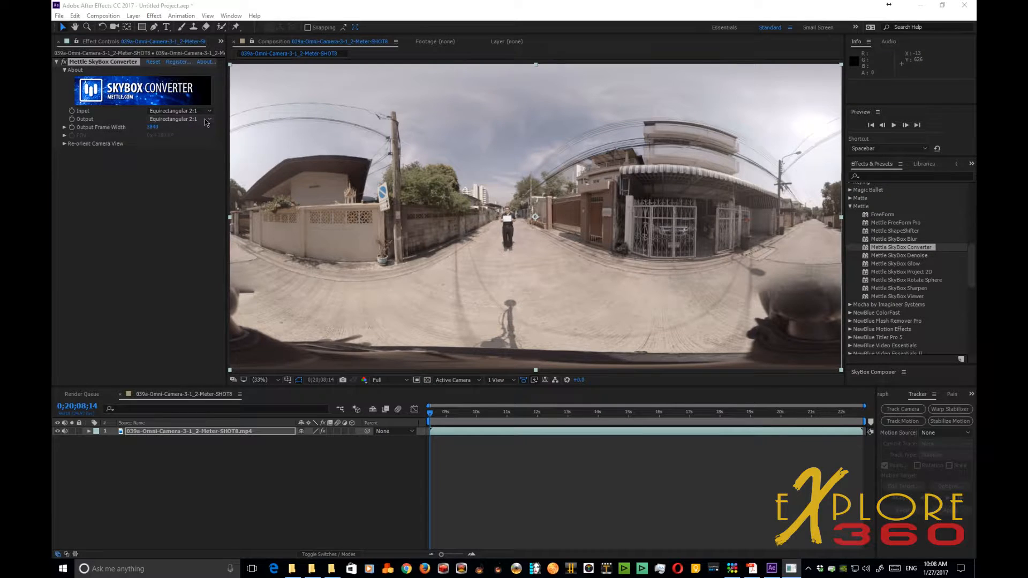
{"action": "left_click", "coordinate": [180, 119]}
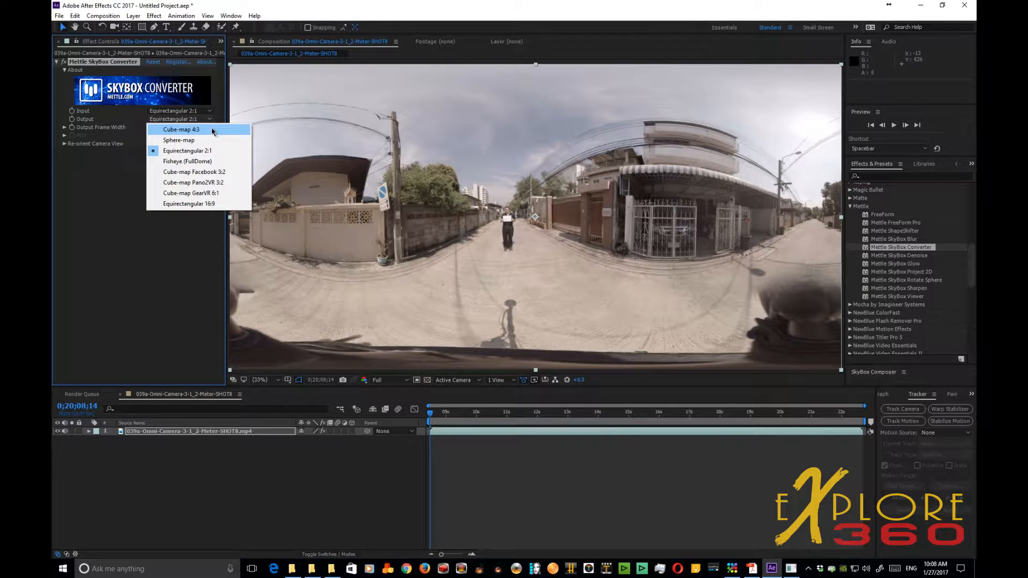
{"action": "left_click", "coordinate": [179, 129]}
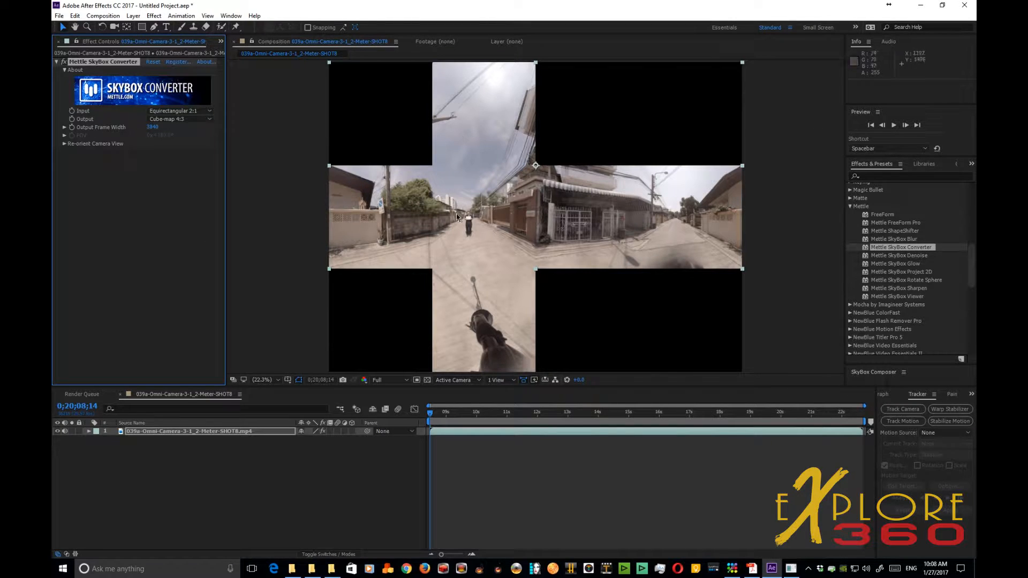
{"action": "mouse_move", "coordinate": [503, 232]}
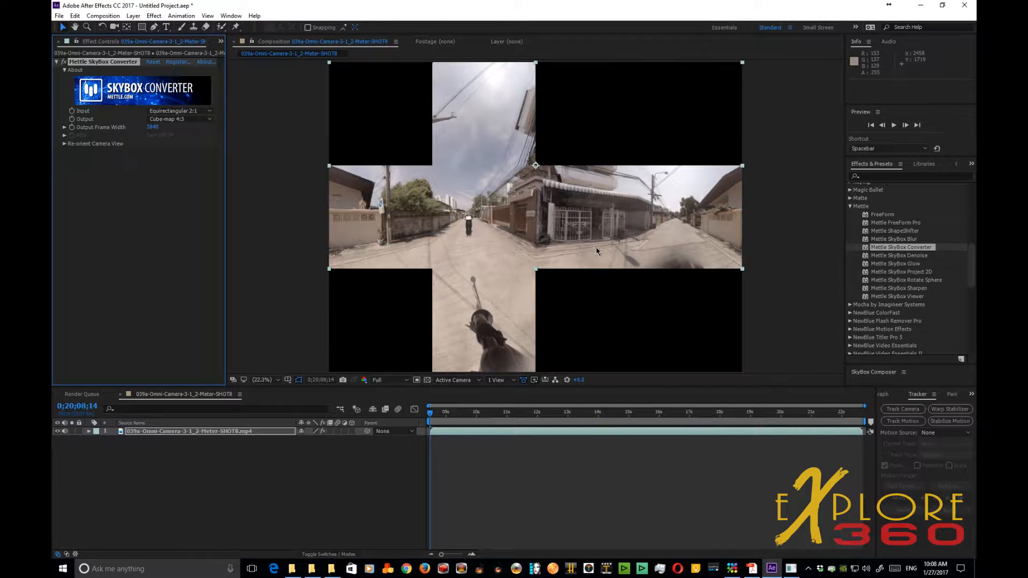
{"action": "mouse_move", "coordinate": [603, 293]}
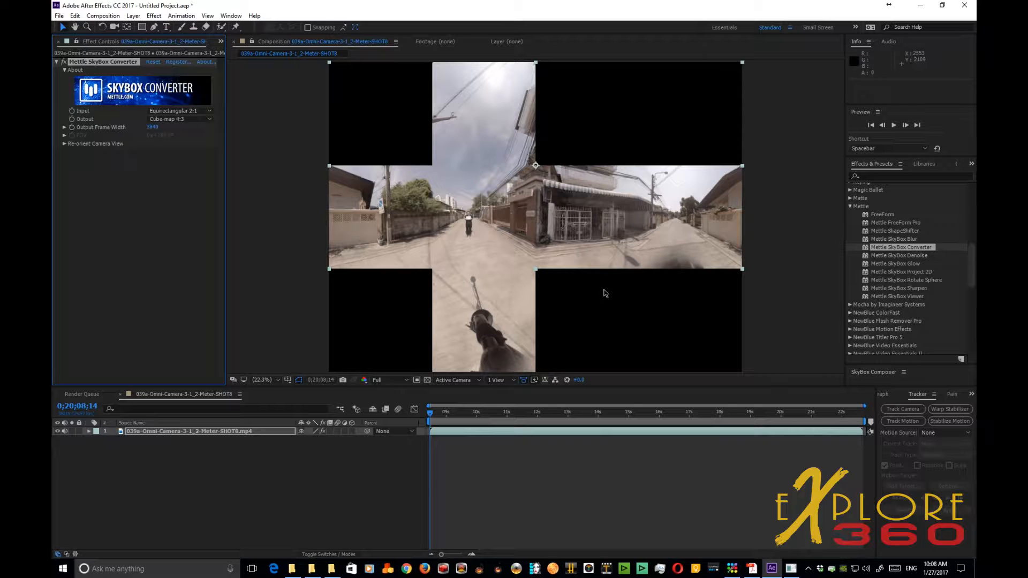
{"action": "mouse_move", "coordinate": [544, 298]}
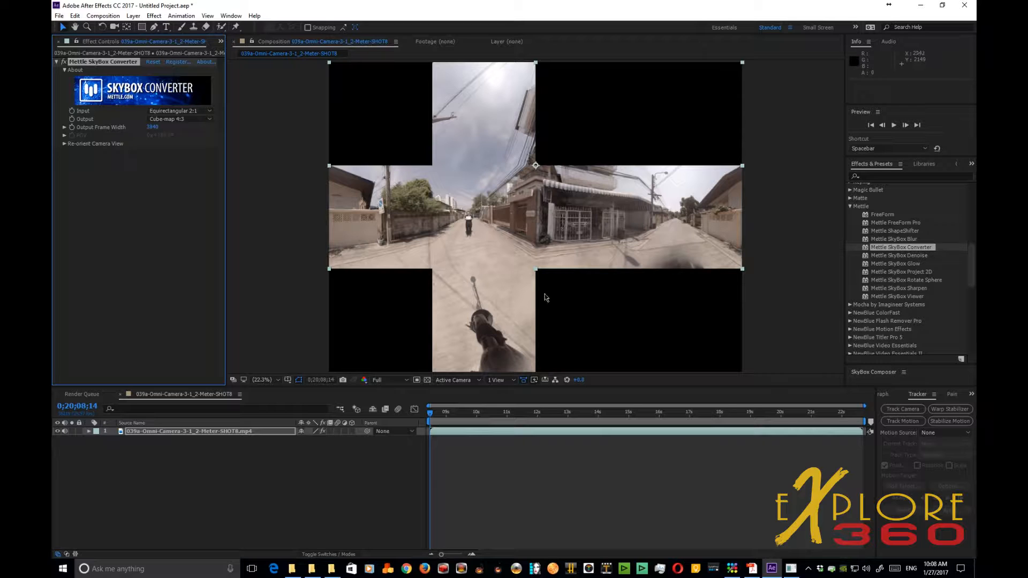
{"action": "mouse_move", "coordinate": [469, 280]}
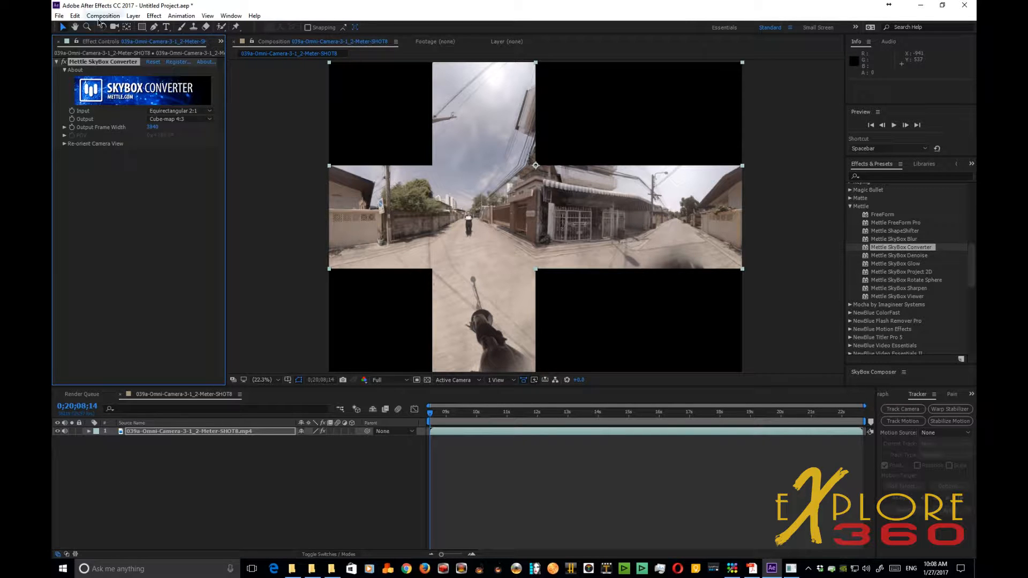
Step: Save the current cube-map frame as a PSD into a new 'Photoshop' folder in Parallax-Test
{"action": "left_click", "coordinate": [102, 16]}
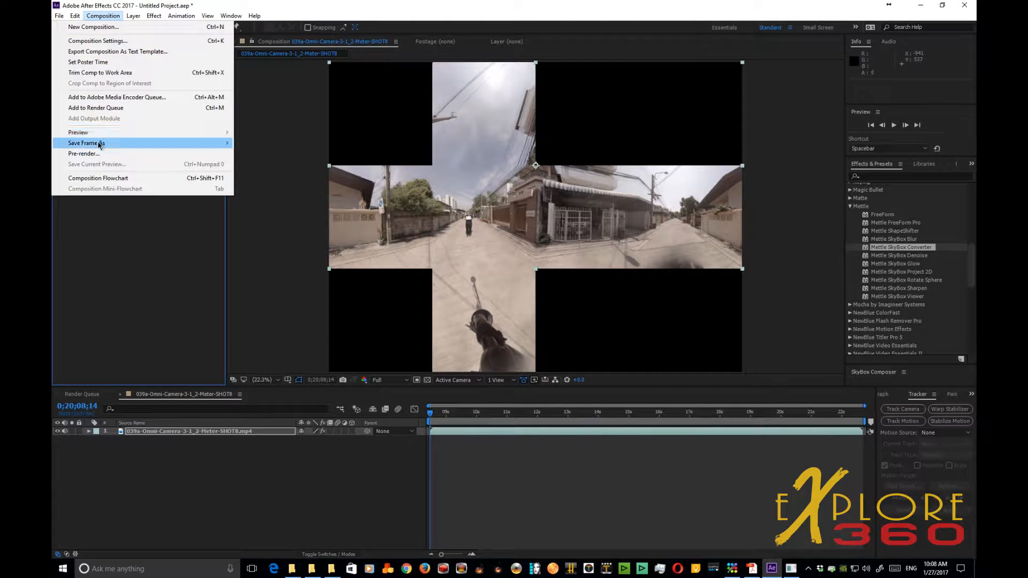
{"action": "mouse_move", "coordinate": [86, 142]}
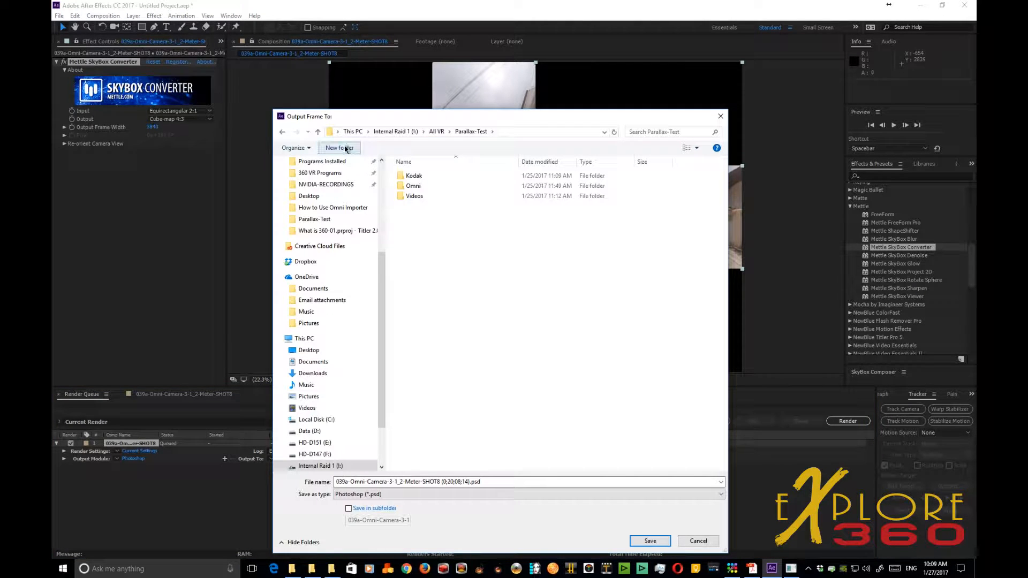
{"action": "left_click", "coordinate": [339, 147]}
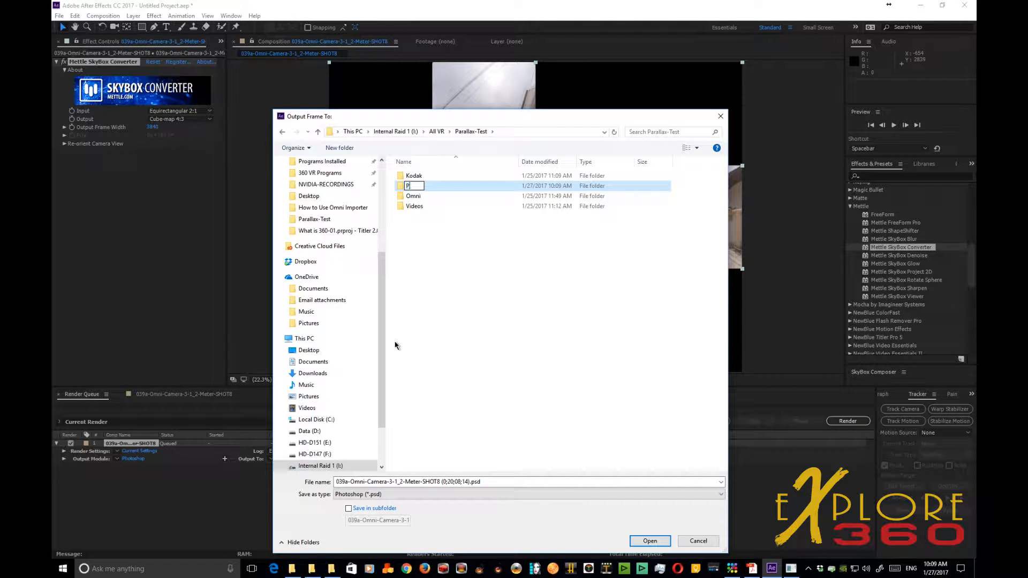
{"action": "type", "text": "hotoshop"}
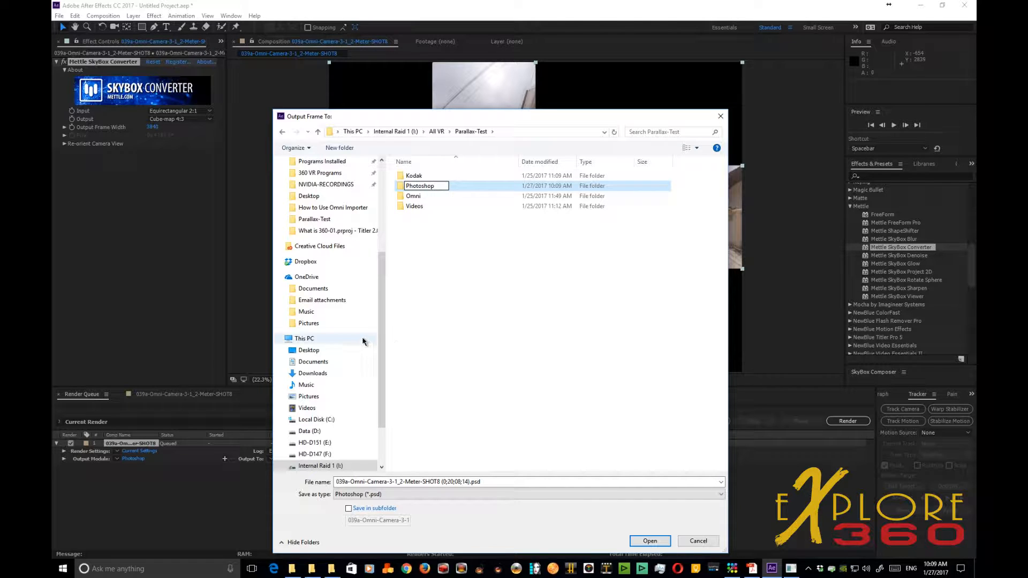
{"action": "double_click", "coordinate": [420, 186]}
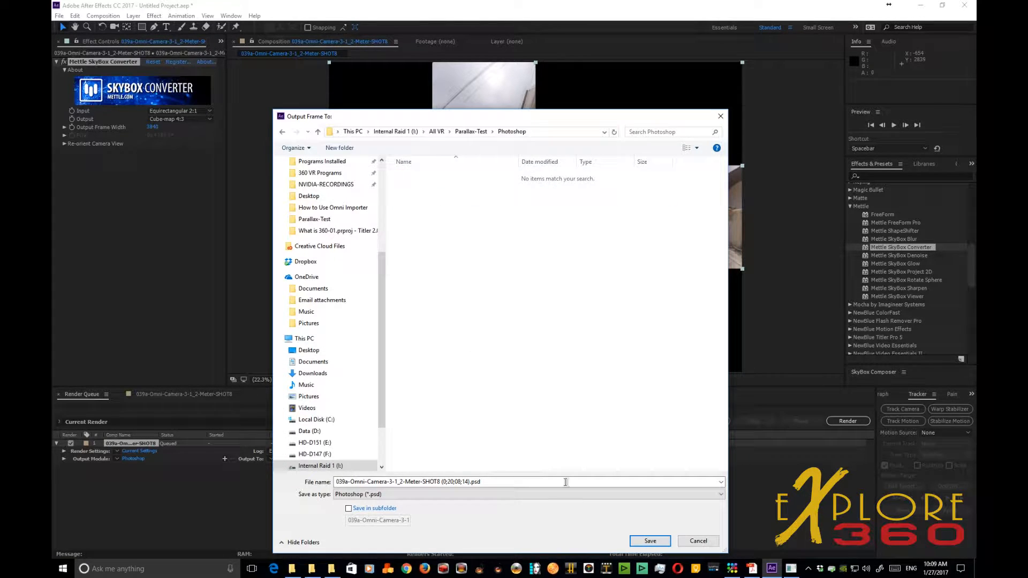
{"action": "left_click", "coordinate": [648, 540]}
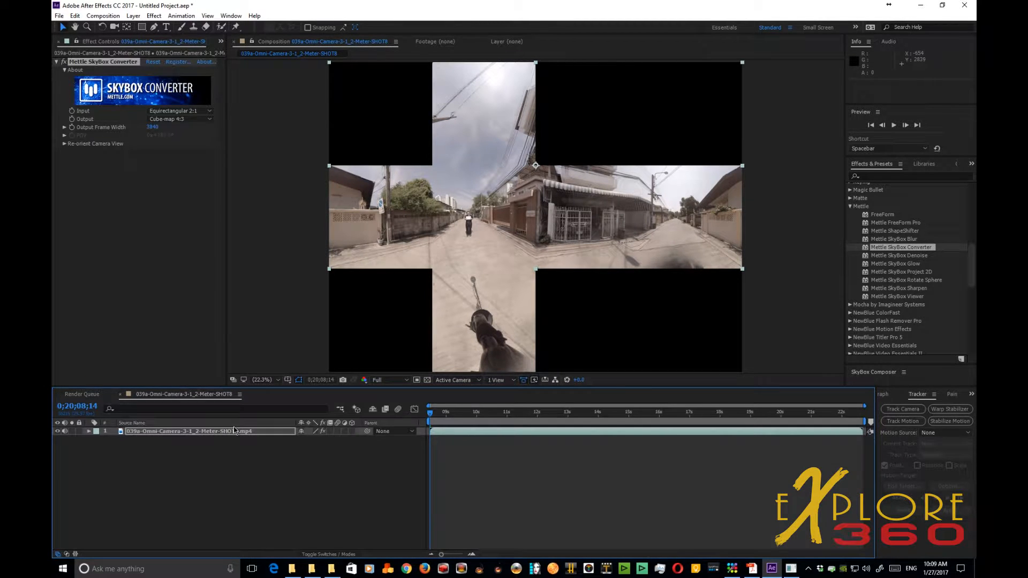
Step: Launch Photoshop and open the saved cube-map PSD from All VR > Parallax-Test > Photoshop
{"action": "left_click", "coordinate": [63, 569]}
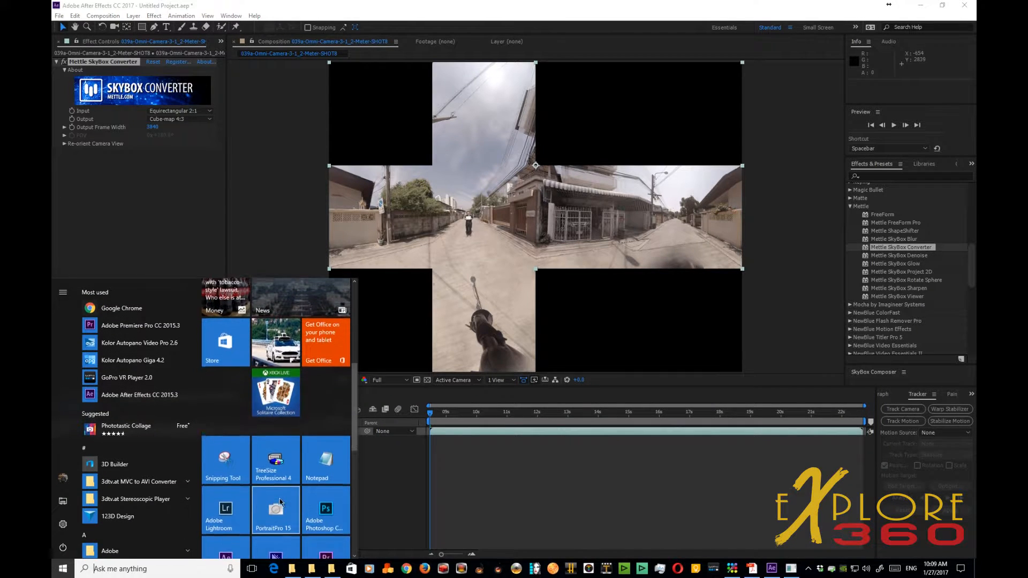
{"action": "left_click", "coordinate": [324, 510]}
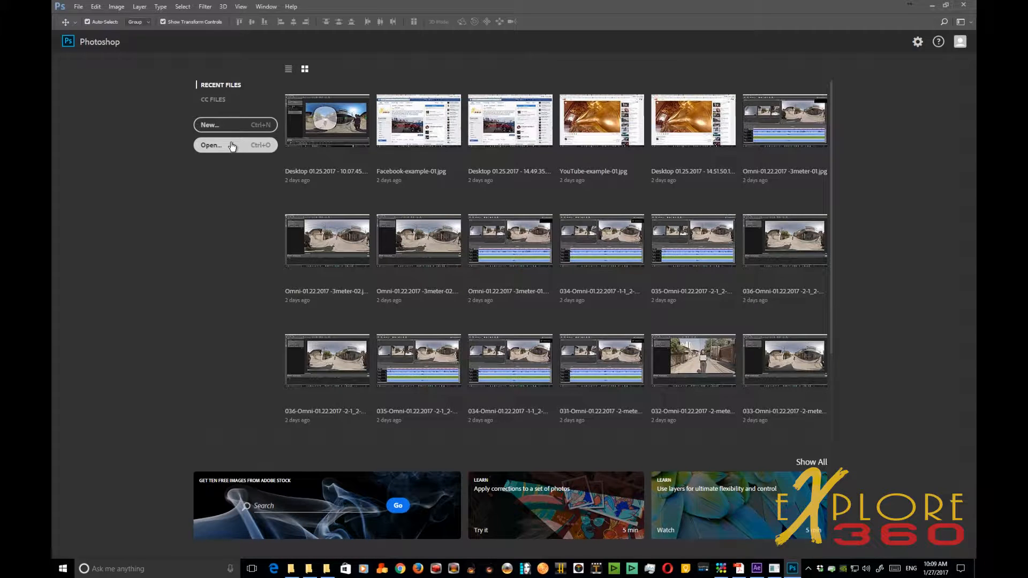
{"action": "left_click", "coordinate": [223, 145]}
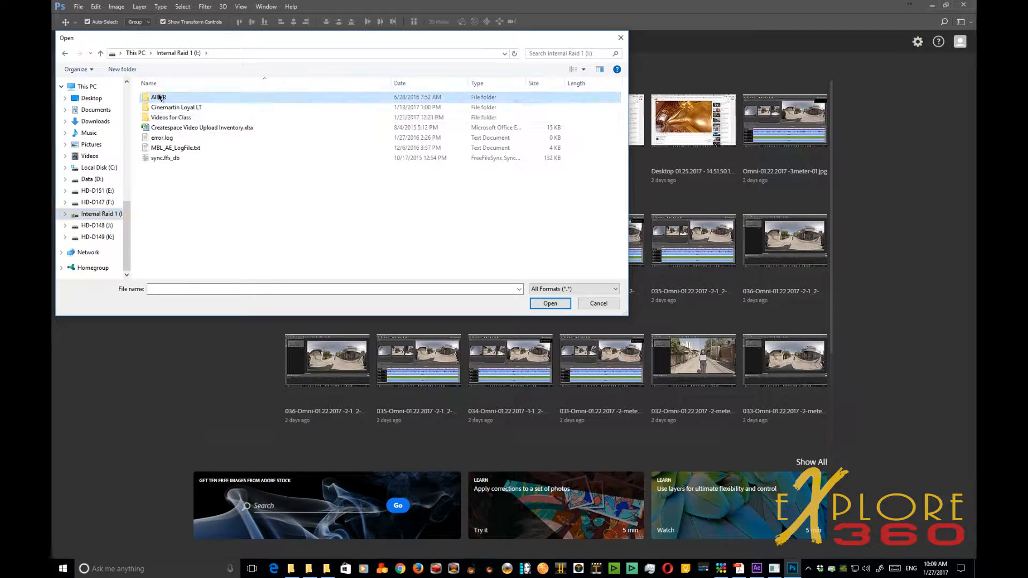
{"action": "double_click", "coordinate": [158, 98]}
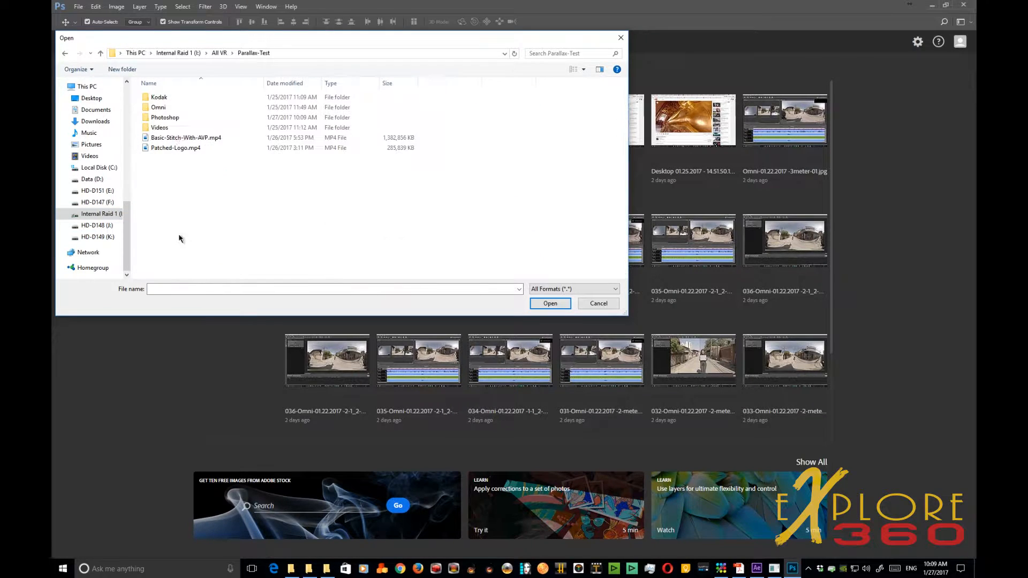
{"action": "double_click", "coordinate": [165, 116]}
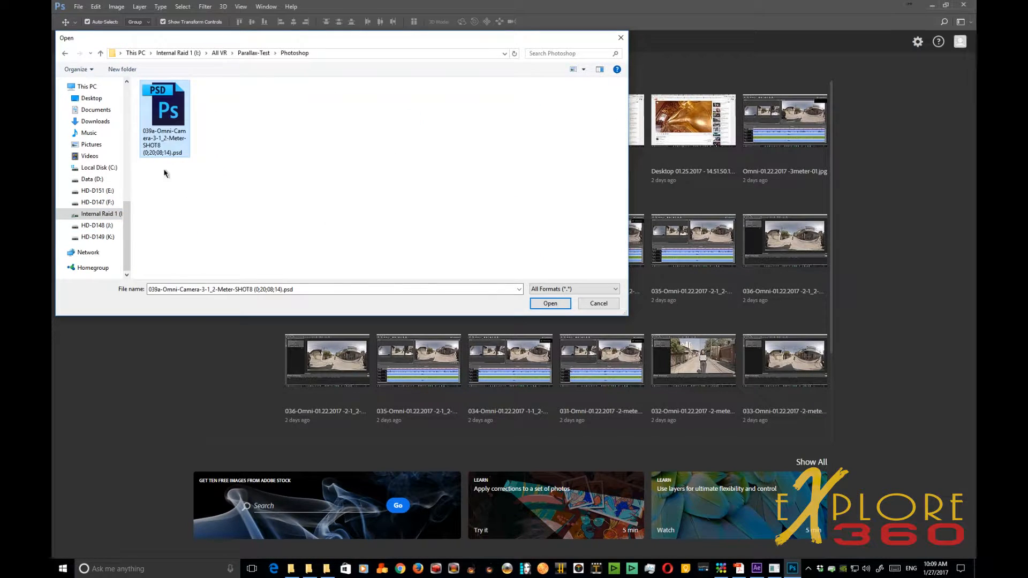
{"action": "left_click", "coordinate": [549, 303]}
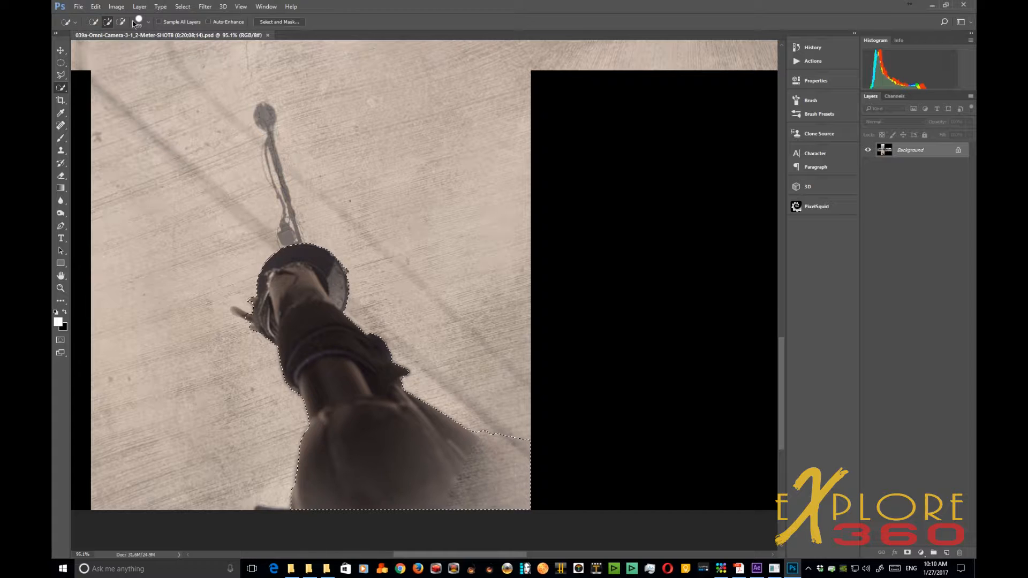
Step: Refine the Quick Selection around the monopod's top end on the bottom cube face
{"action": "left_click", "coordinate": [138, 22]}
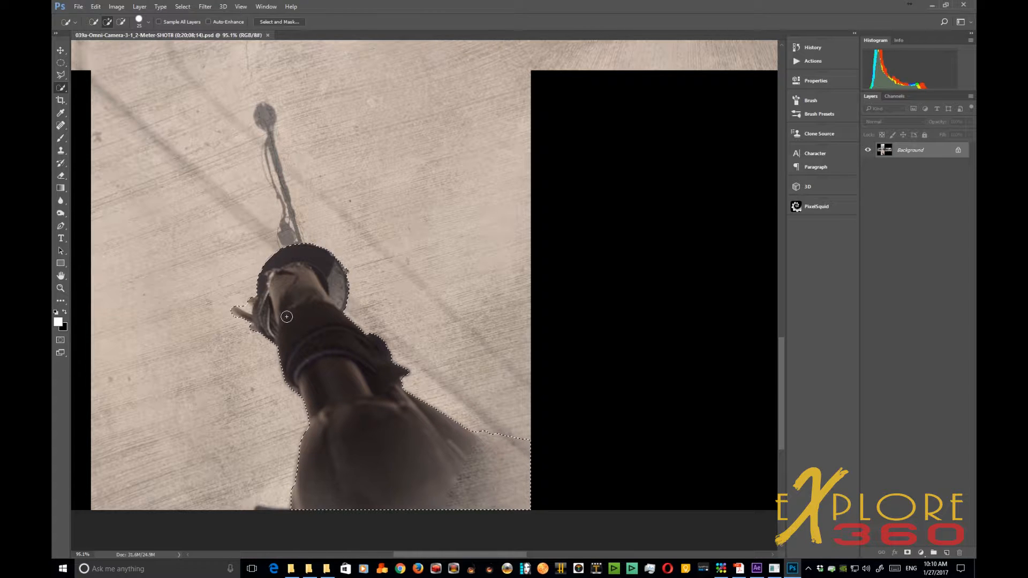
Step: Fill the monopod selection with Content-Aware contents so concrete replaces the pole
{"action": "left_click", "coordinate": [95, 6]}
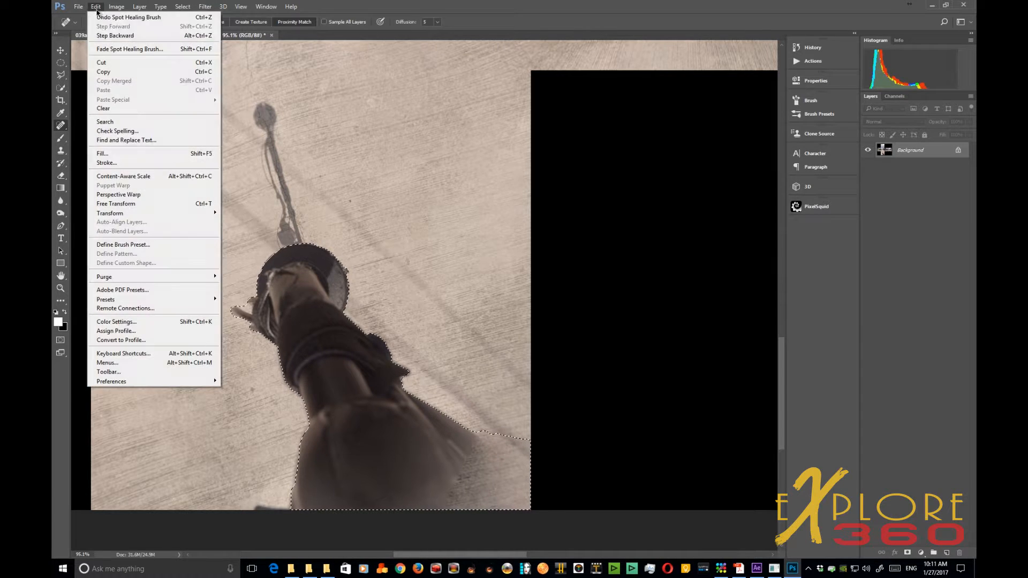
{"action": "left_click", "coordinate": [103, 153]}
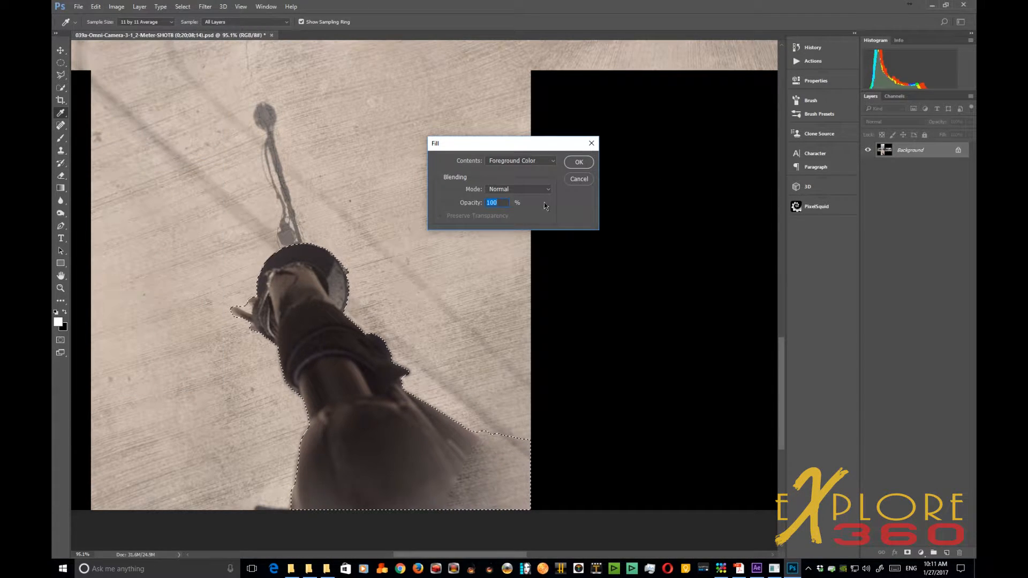
{"action": "left_click", "coordinate": [522, 161]}
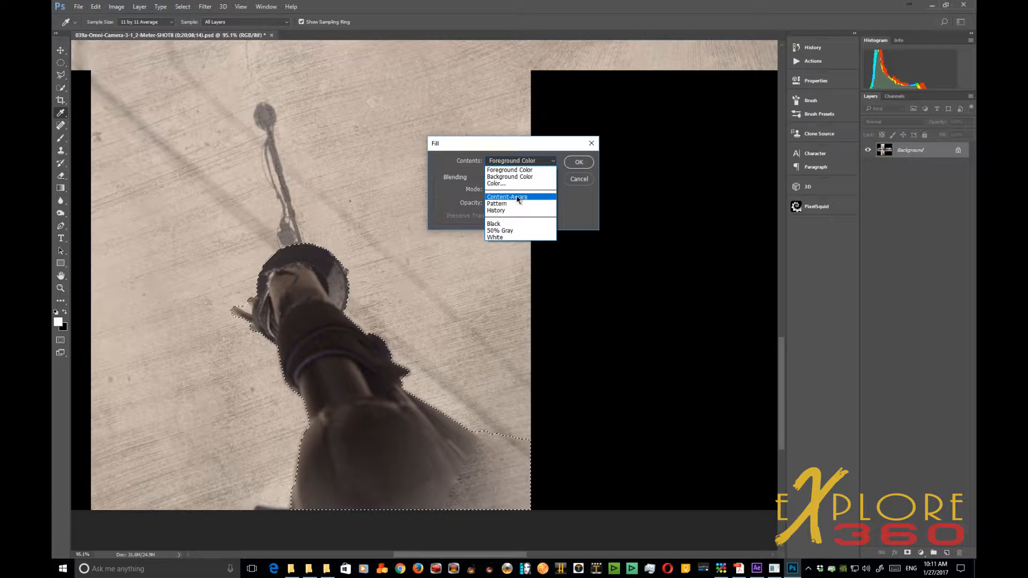
{"action": "left_click", "coordinate": [506, 197]}
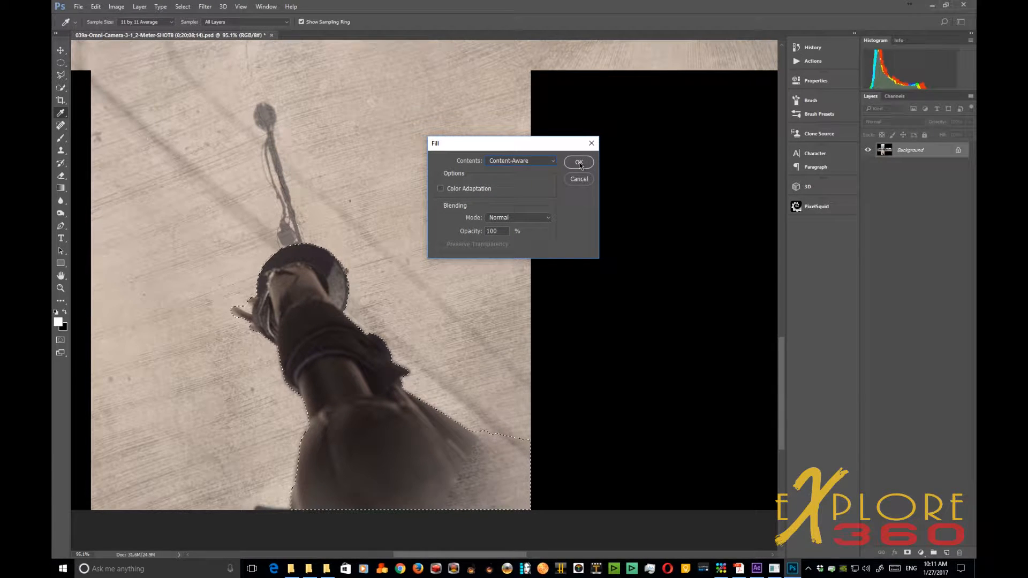
{"action": "left_click", "coordinate": [578, 161]}
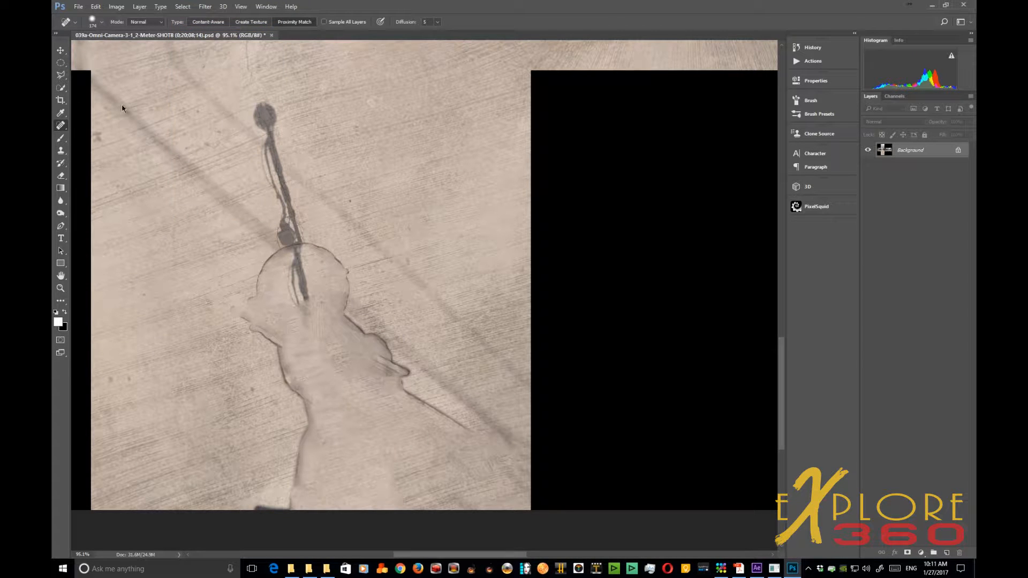
Step: Spot-heal the leftover monopod outline and dark streaks on the ground patch into plain concrete
{"action": "left_click", "coordinate": [102, 22]}
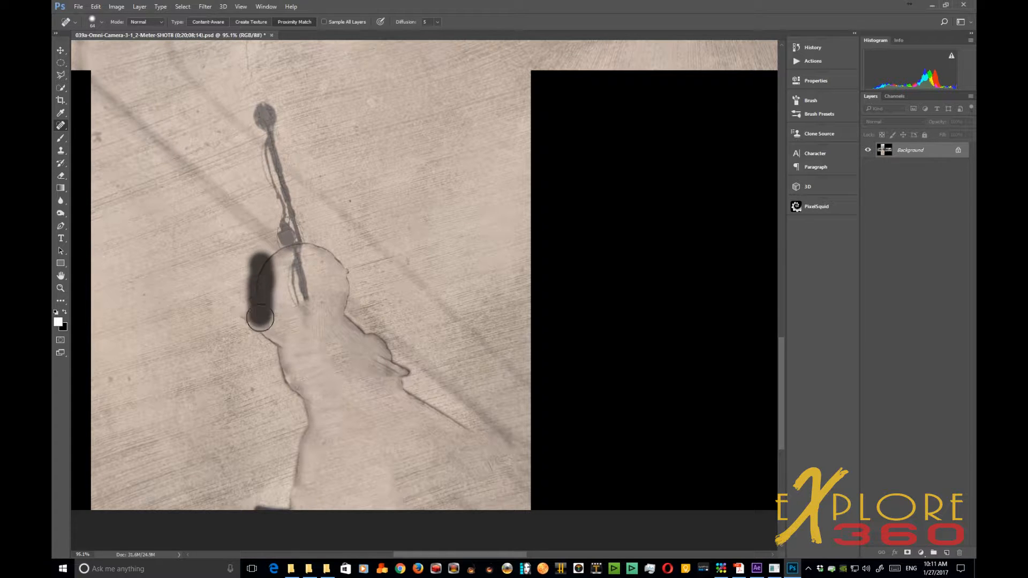
{"action": "left_click_drag", "start_coordinate": [259, 318], "coordinate": [287, 398]}
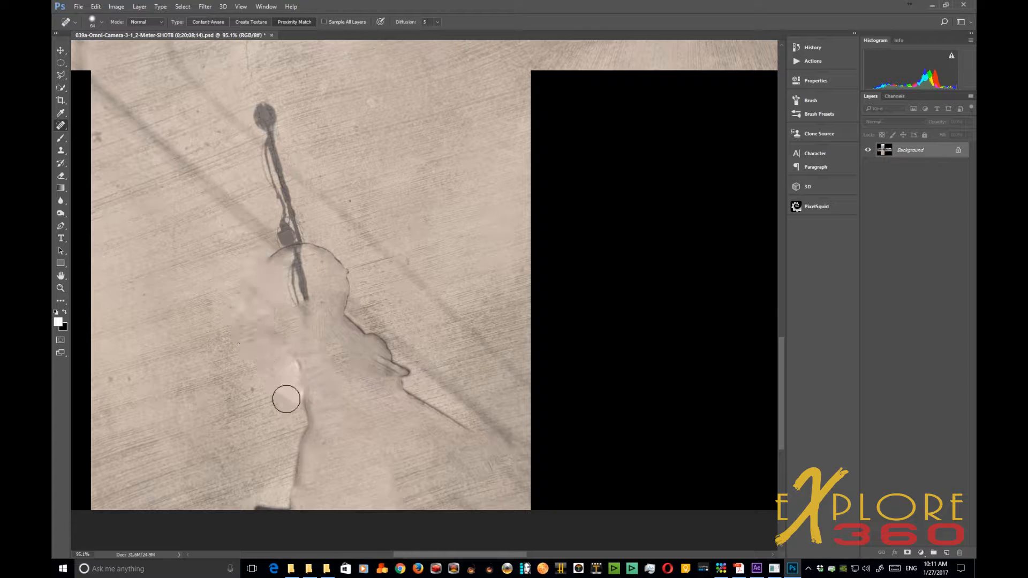
{"action": "left_click_drag", "start_coordinate": [287, 399], "coordinate": [305, 442]}
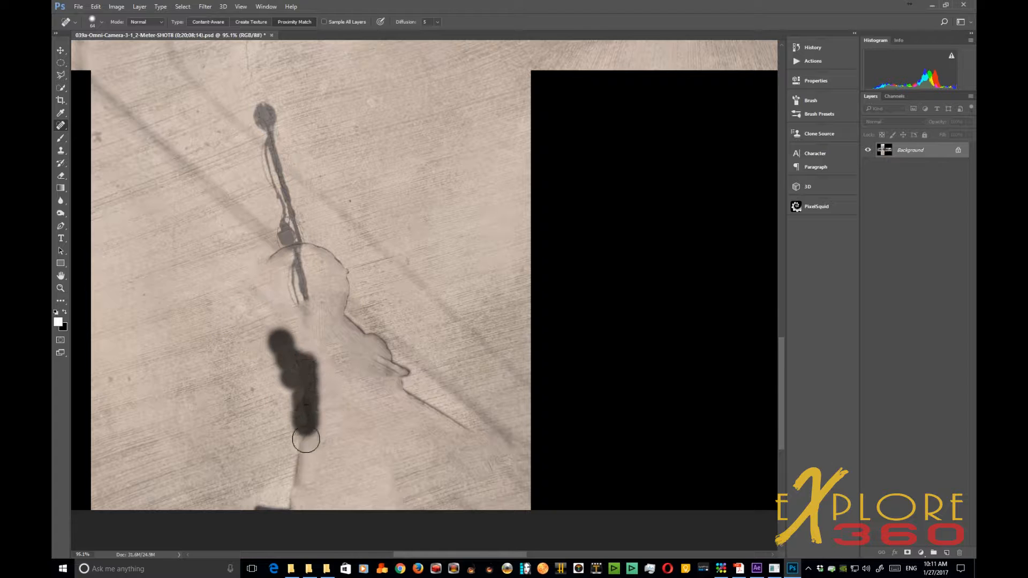
{"action": "left_click_drag", "start_coordinate": [306, 441], "coordinate": [305, 490]}
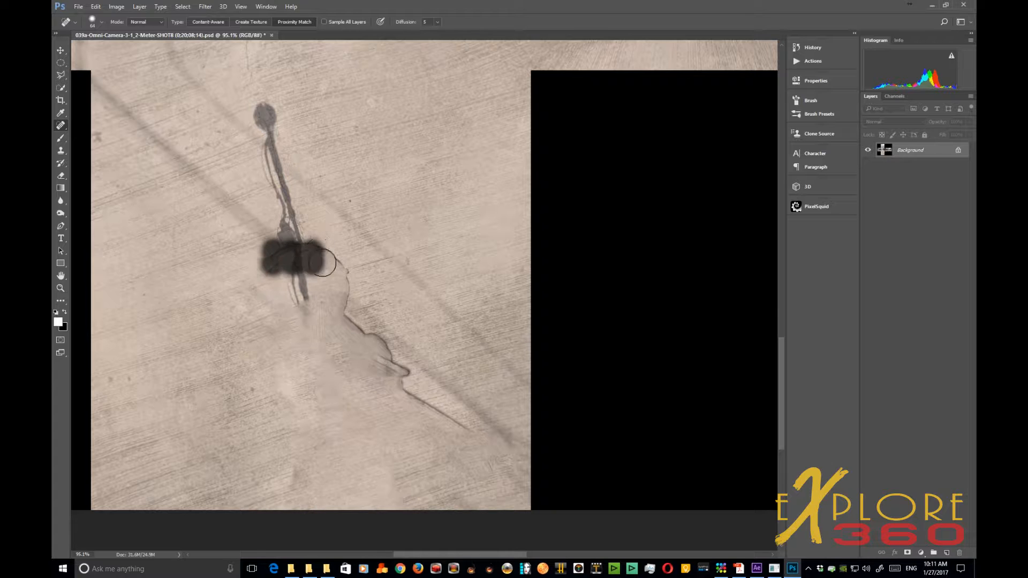
{"action": "left_click_drag", "start_coordinate": [315, 262], "coordinate": [272, 291]}
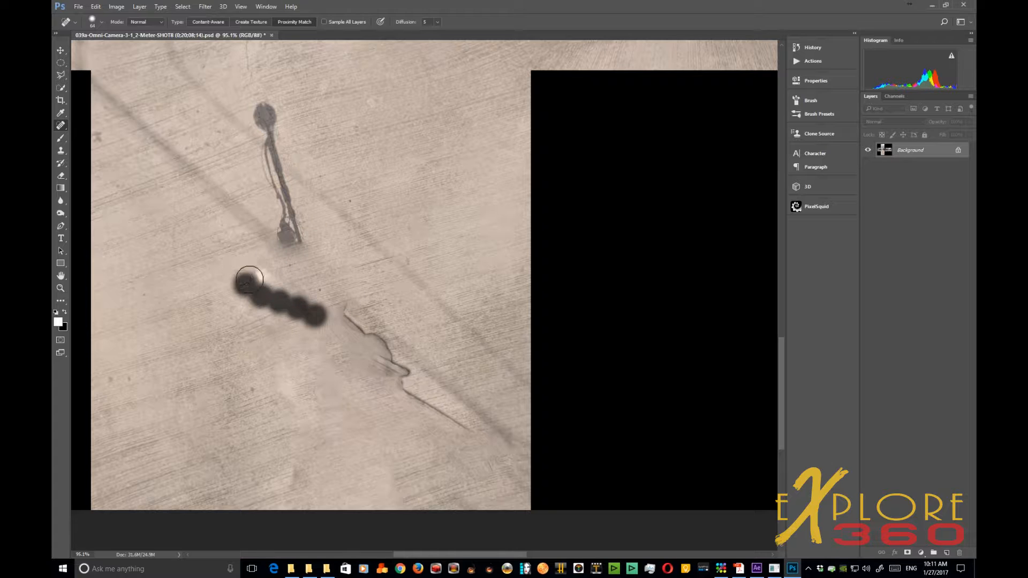
{"action": "left_click_drag", "start_coordinate": [249, 278], "coordinate": [351, 315]}
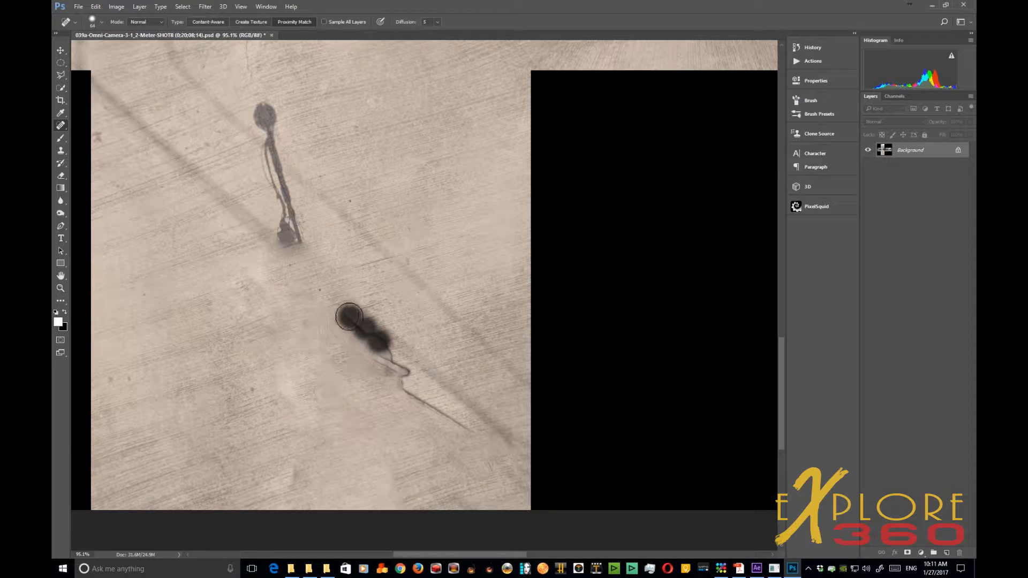
{"action": "left_click_drag", "start_coordinate": [349, 317], "coordinate": [498, 454]}
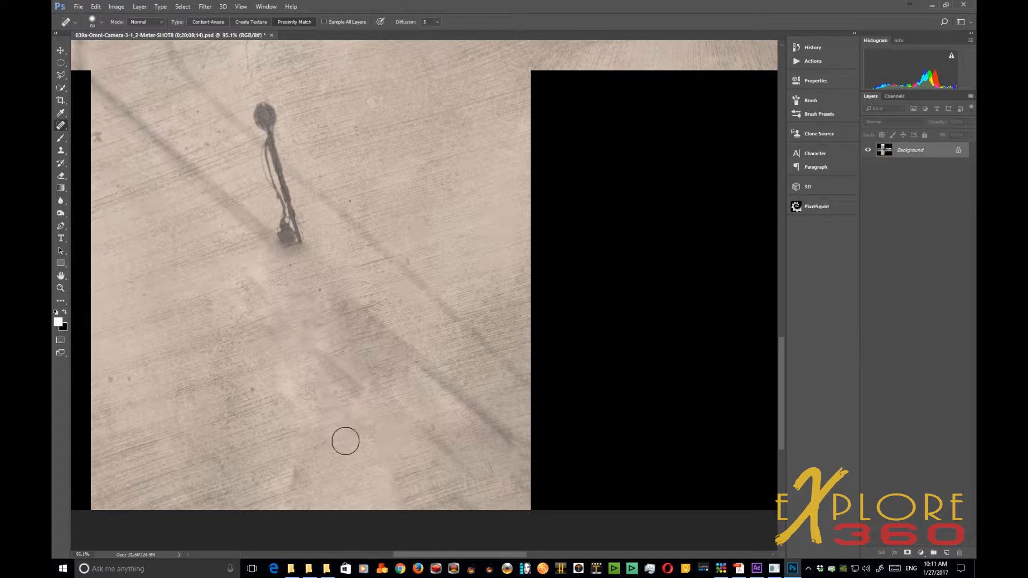
{"action": "left_click_drag", "start_coordinate": [344, 439], "coordinate": [310, 331]}
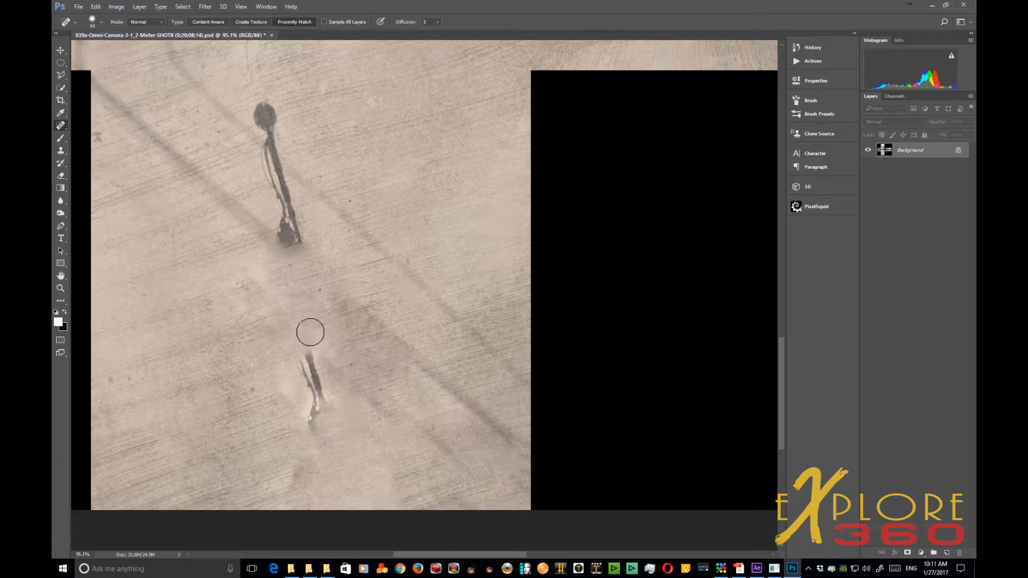
{"action": "left_click_drag", "start_coordinate": [310, 331], "coordinate": [295, 370]}
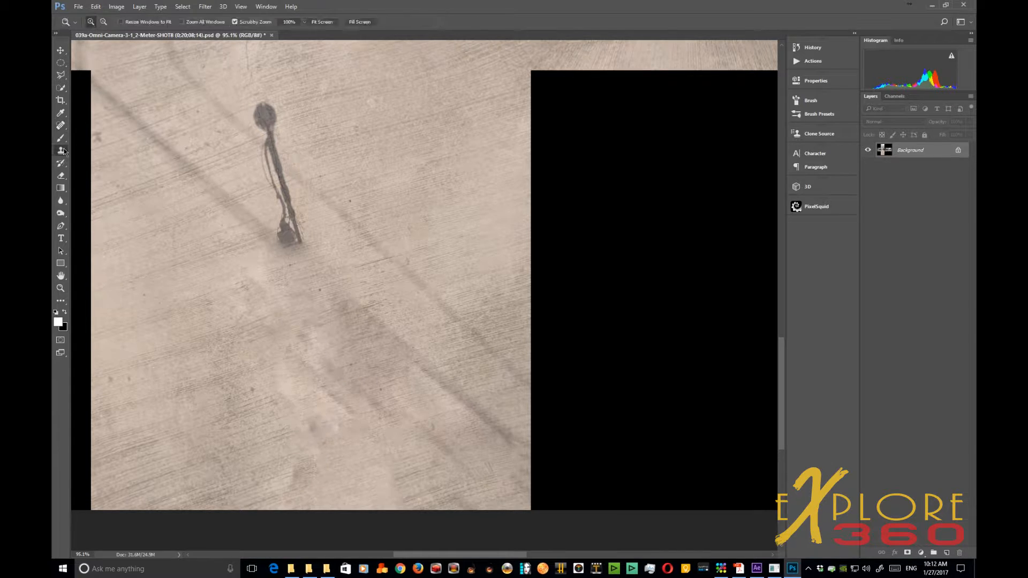
Step: Clone Stamp concrete texture over the pole shadow on the bottom face
{"action": "left_click", "coordinate": [60, 151]}
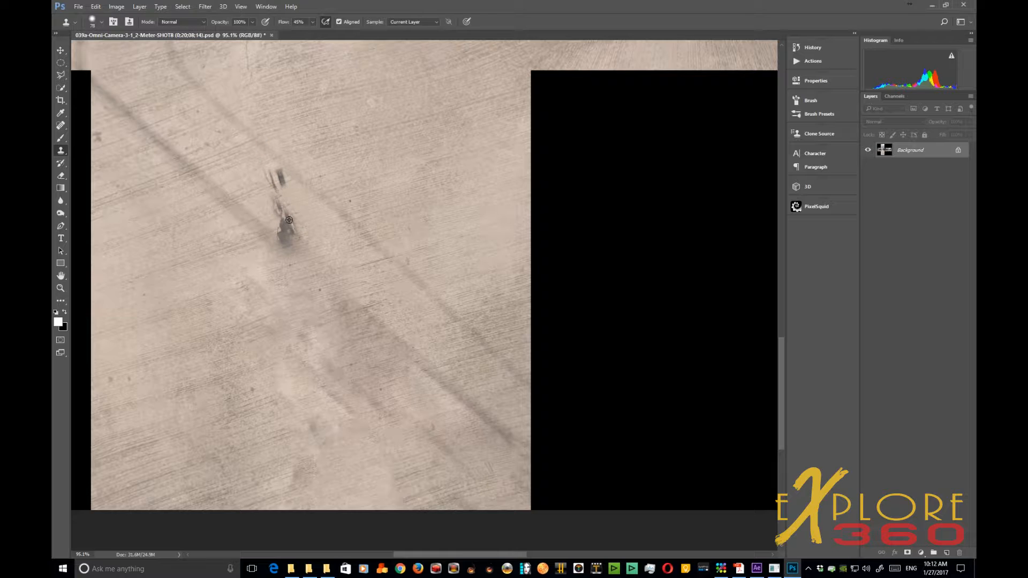
{"action": "left_click", "coordinate": [288, 218]}
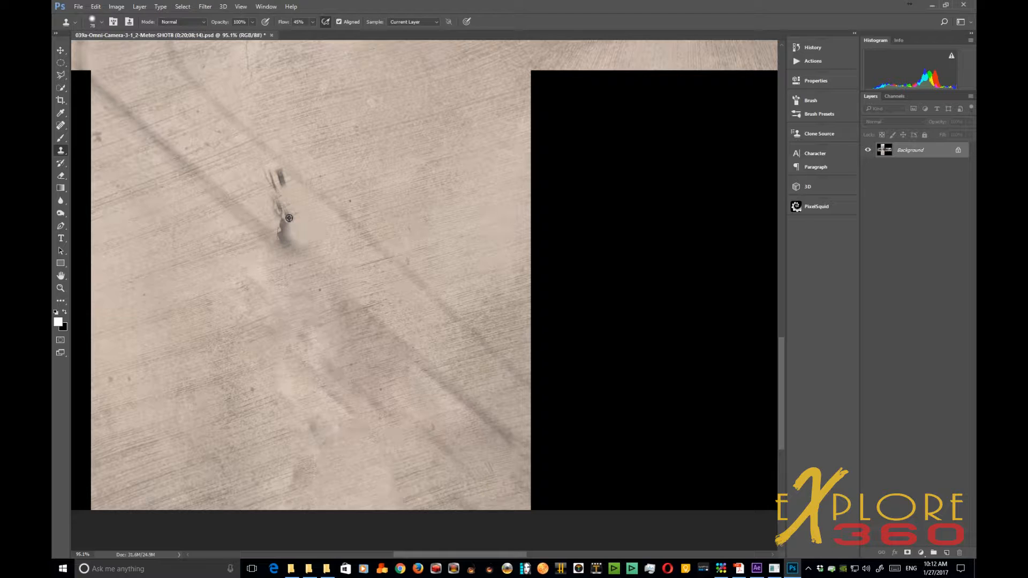
{"action": "left_click", "coordinate": [302, 202]}
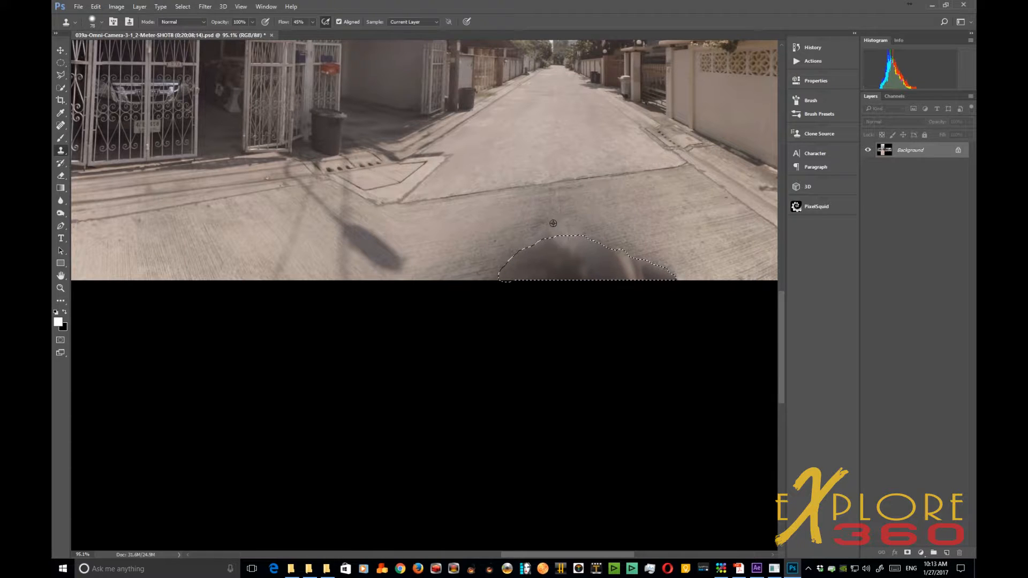
Step: Clone concrete into the selected dark shadow blob on the street face
{"action": "left_click", "coordinate": [550, 237]}
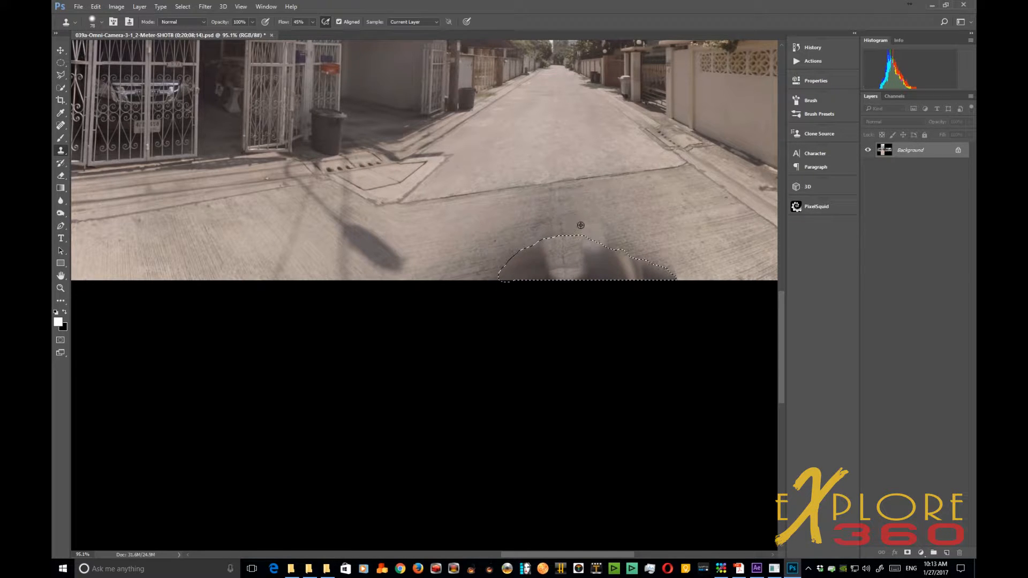
{"action": "left_click", "coordinate": [579, 224]}
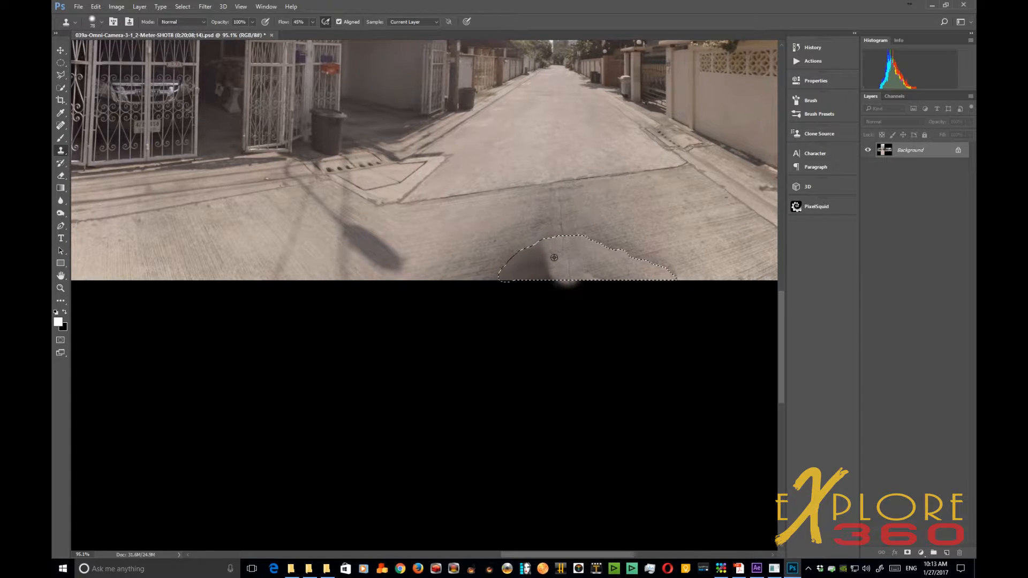
{"action": "left_click", "coordinate": [553, 258]}
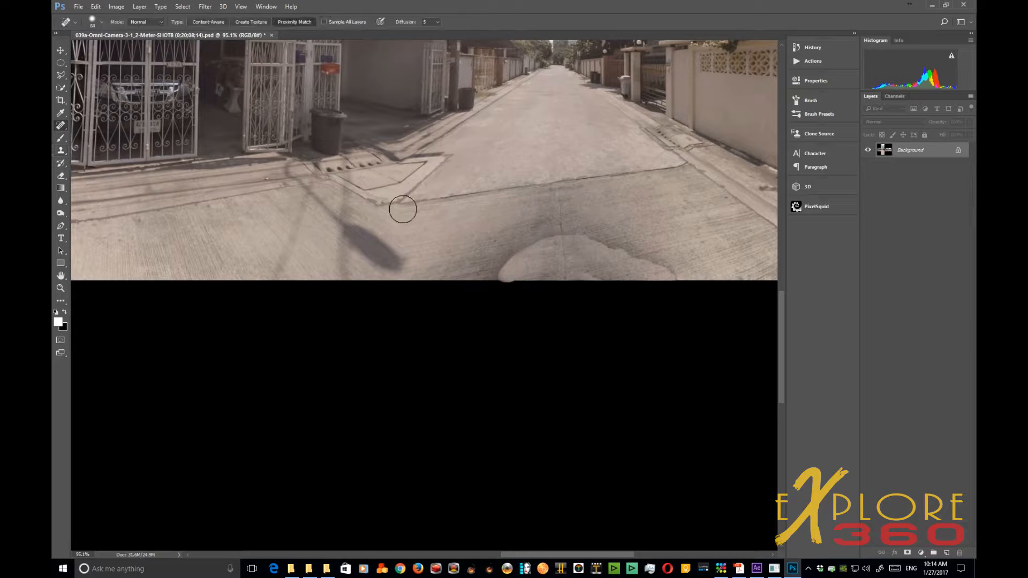
Step: Spot-heal the remaining shadow patches at the blob's edge and bottom centre of the street face
{"action": "left_click_drag", "start_coordinate": [403, 209], "coordinate": [495, 277]}
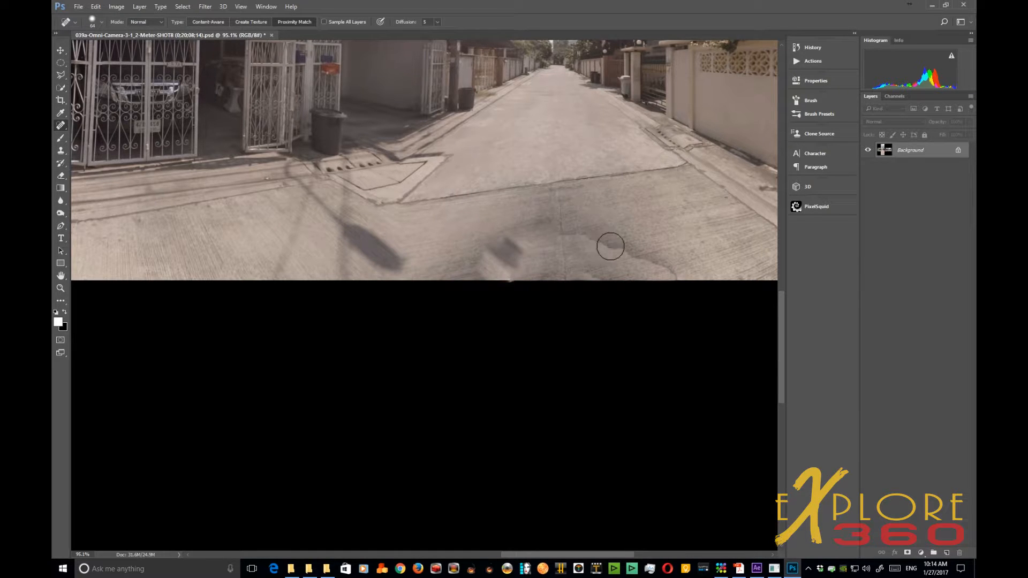
{"action": "left_click_drag", "start_coordinate": [609, 247], "coordinate": [665, 265]}
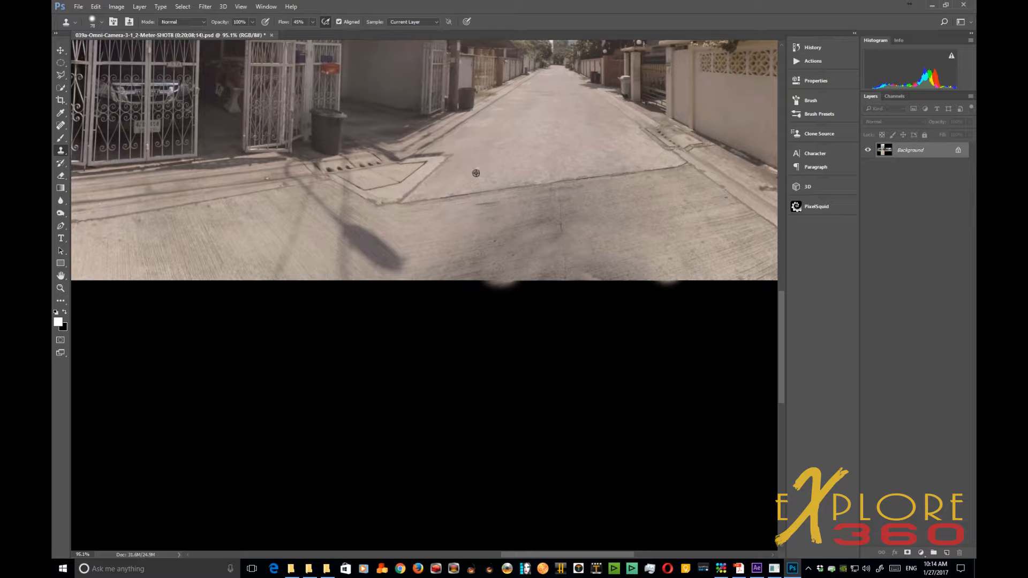
Step: Fit the whole cube-map on screen to review the cleaned faces
{"action": "left_click", "coordinate": [78, 6]}
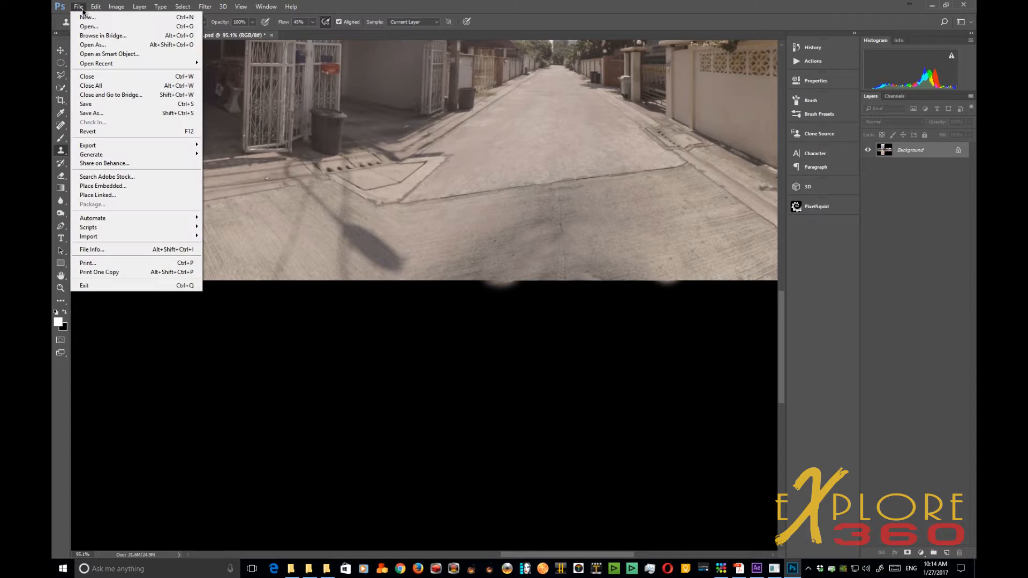
{"action": "left_click", "coordinate": [240, 6]}
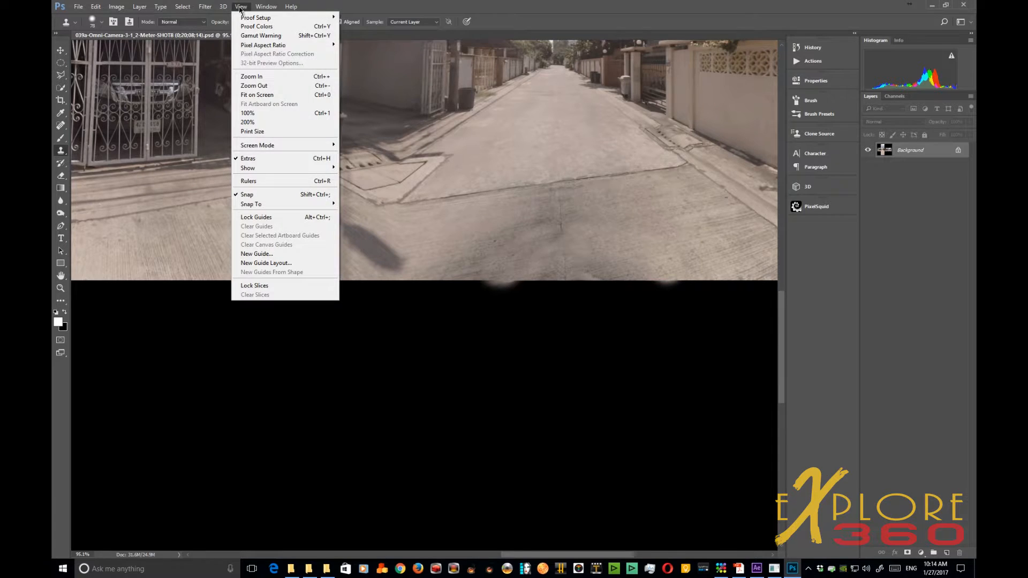
{"action": "left_click", "coordinate": [256, 94]}
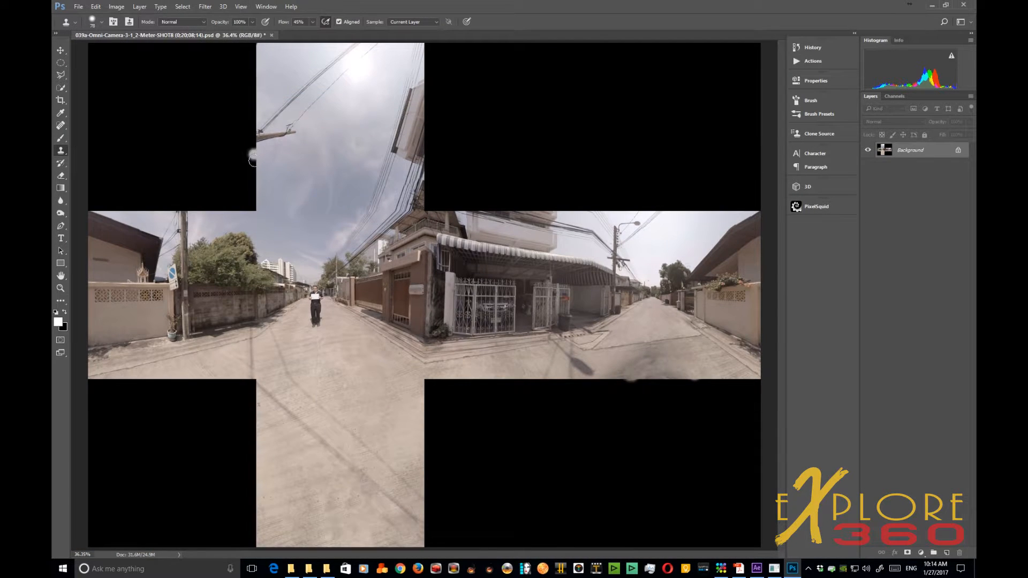
{"action": "mouse_move", "coordinate": [86, 57]}
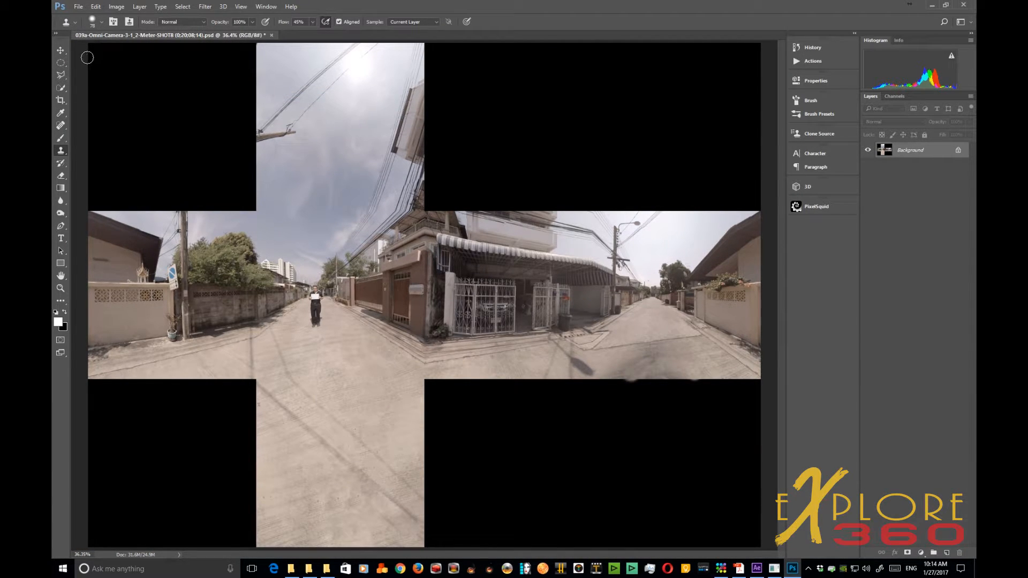
Step: Save the cleaned cube-map as a second PSD with 'a' appended to the file name
{"action": "left_click", "coordinate": [78, 7]}
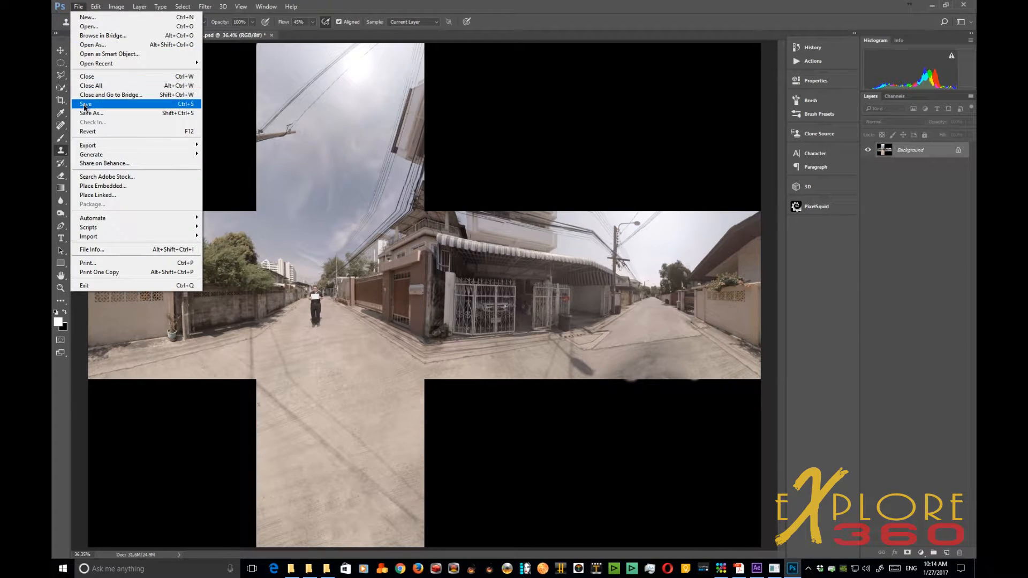
{"action": "left_click", "coordinate": [91, 112]}
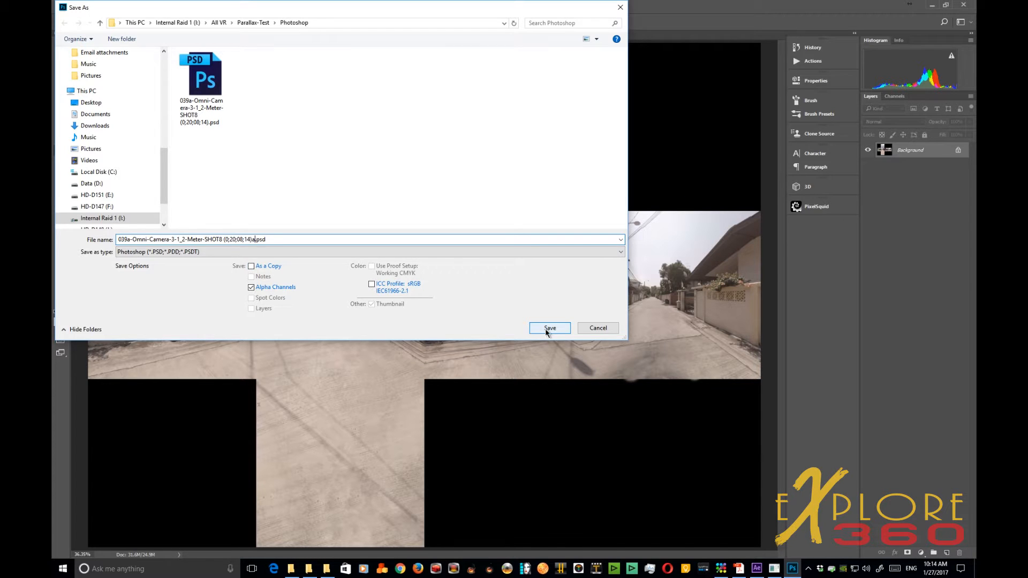
{"action": "left_click", "coordinate": [549, 327]}
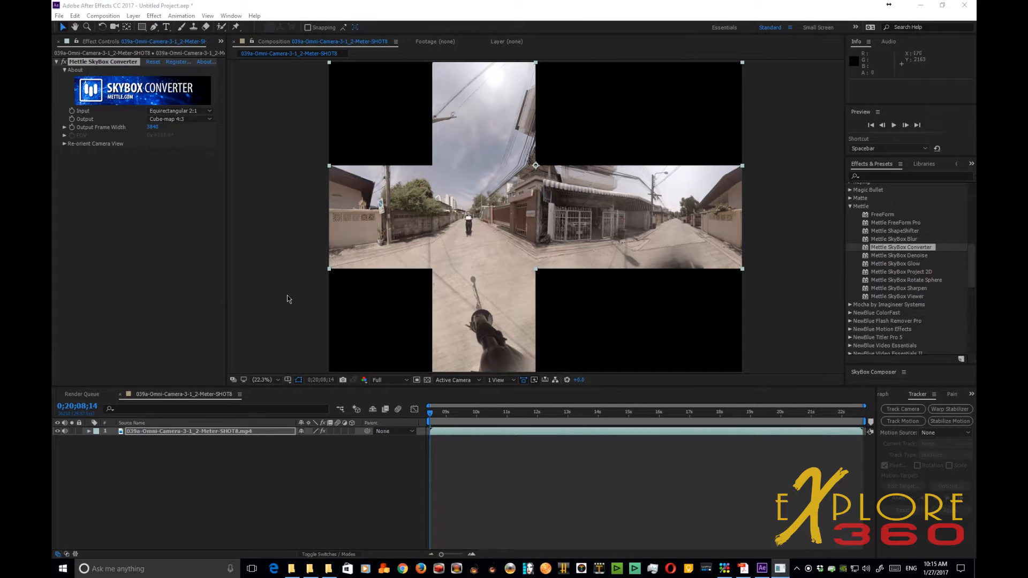
Step: Locate the edited nadir PSD in the Import File window, listing files in Details view
{"action": "left_click", "coordinate": [221, 42]}
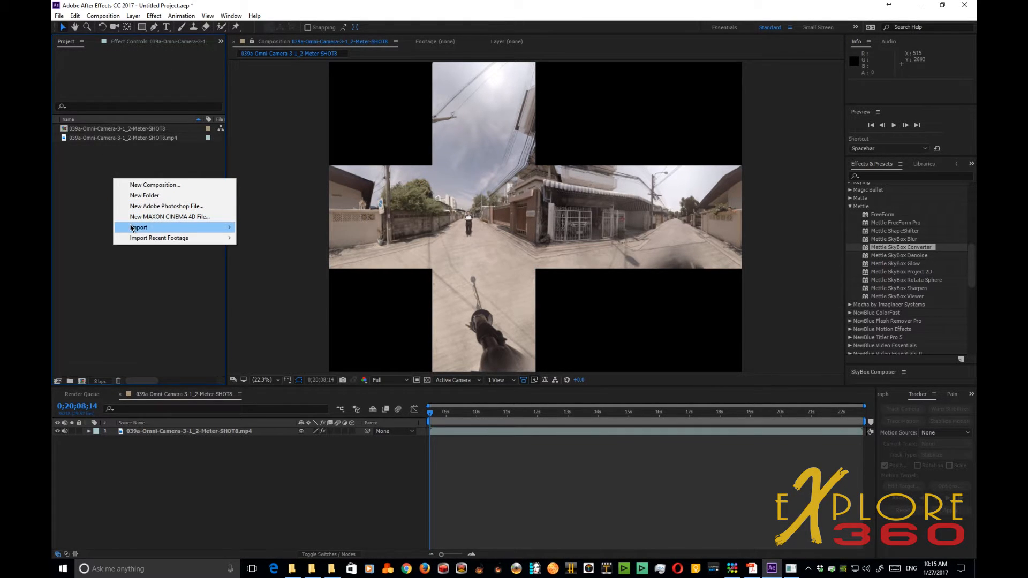
{"action": "left_click", "coordinate": [138, 227]}
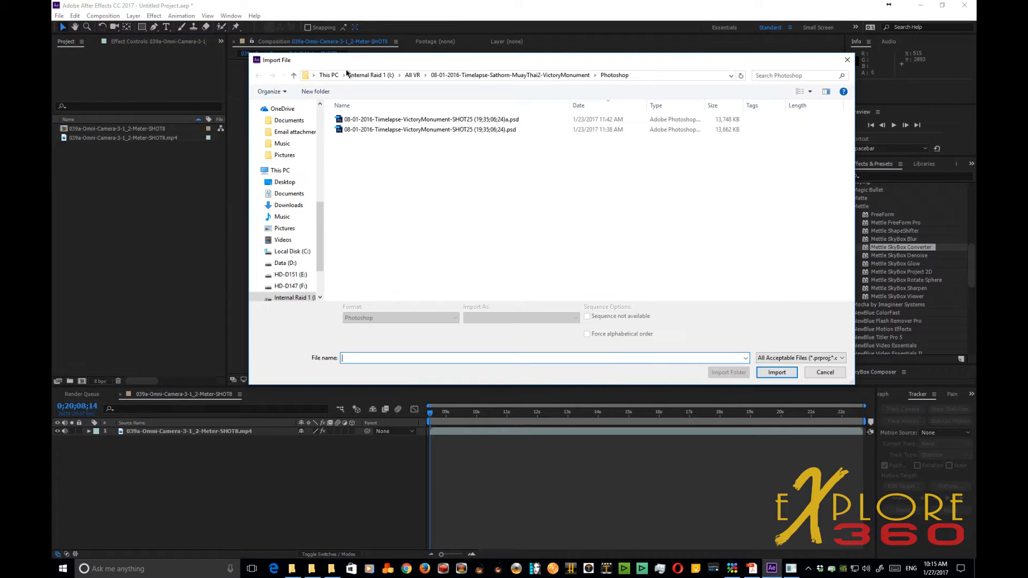
{"action": "left_click", "coordinate": [412, 75]}
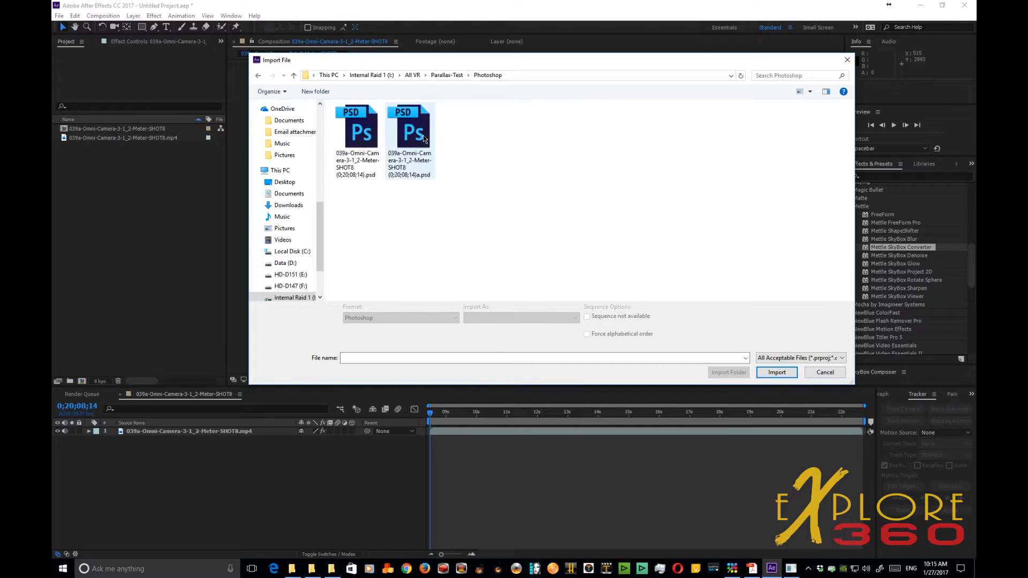
{"action": "left_click", "coordinate": [409, 142]}
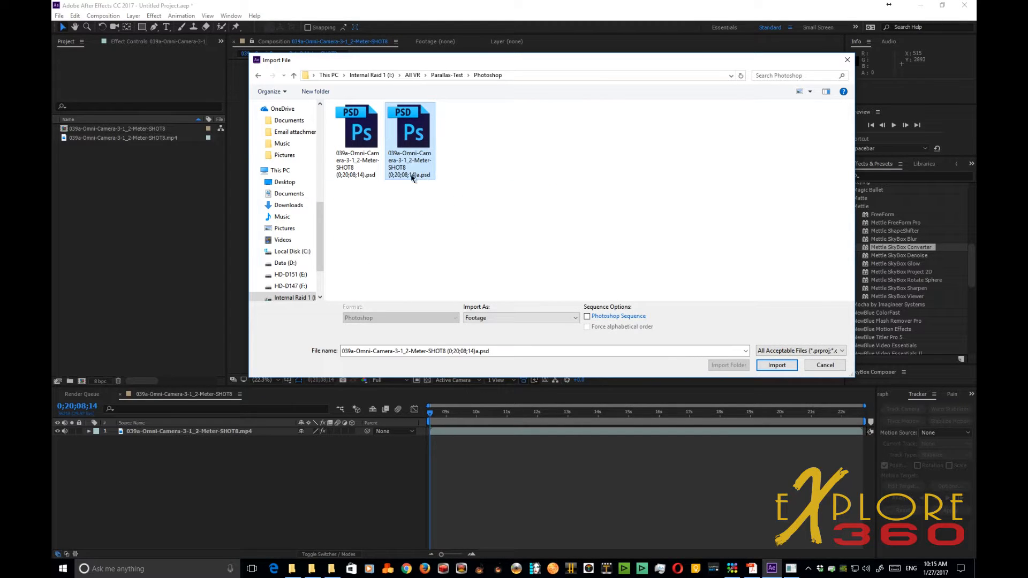
{"action": "left_click", "coordinate": [409, 141]}
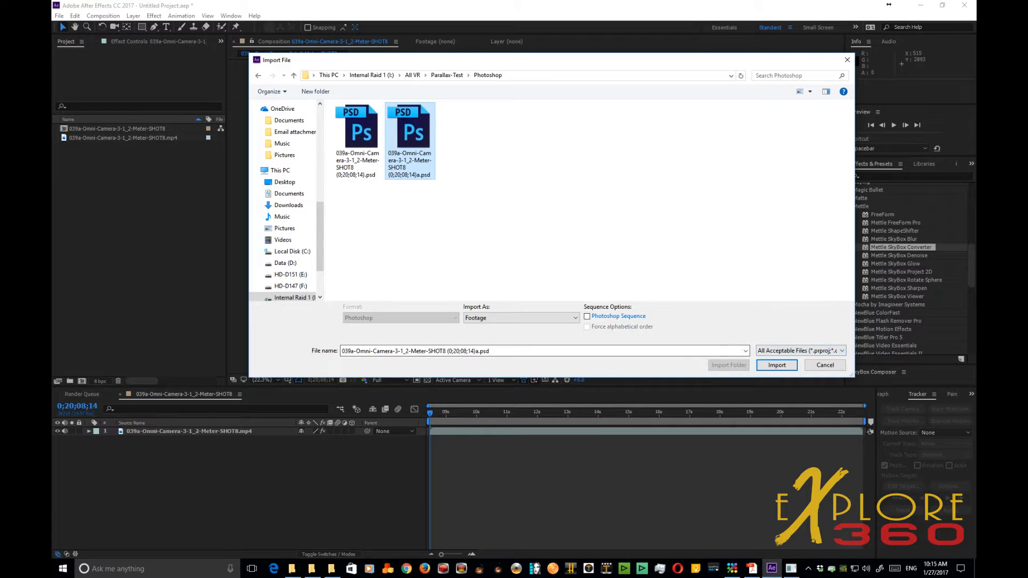
{"action": "left_click", "coordinate": [809, 91]}
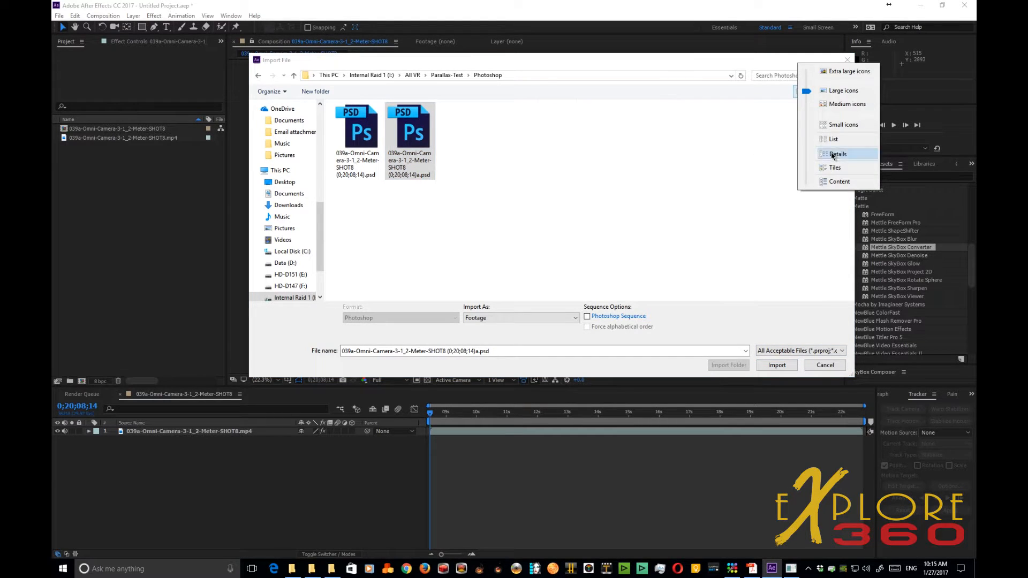
{"action": "left_click", "coordinate": [837, 153]}
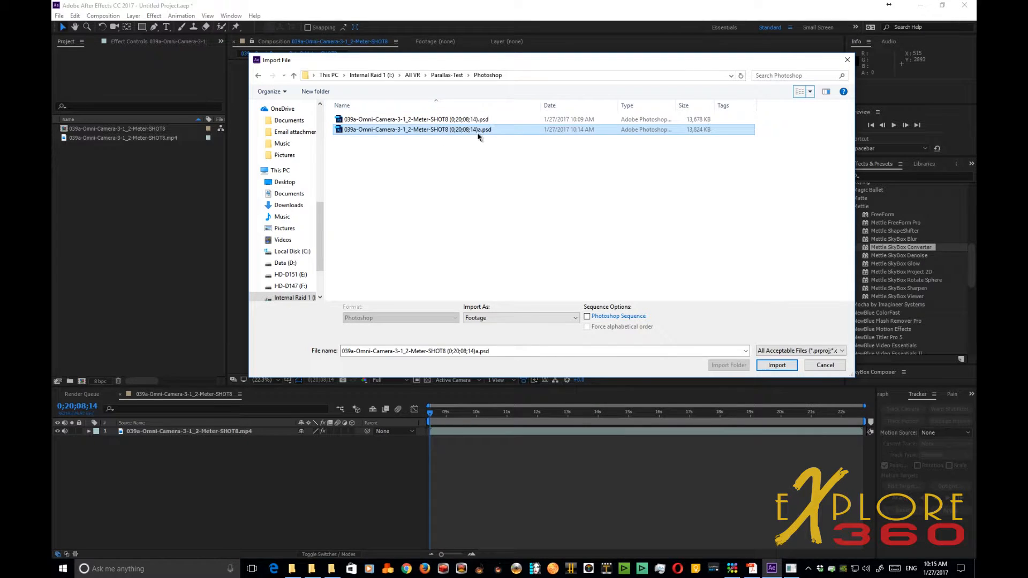
Step: Import the edited nadir PSD and accept the alpha channel interpretation
{"action": "left_click", "coordinate": [776, 365]}
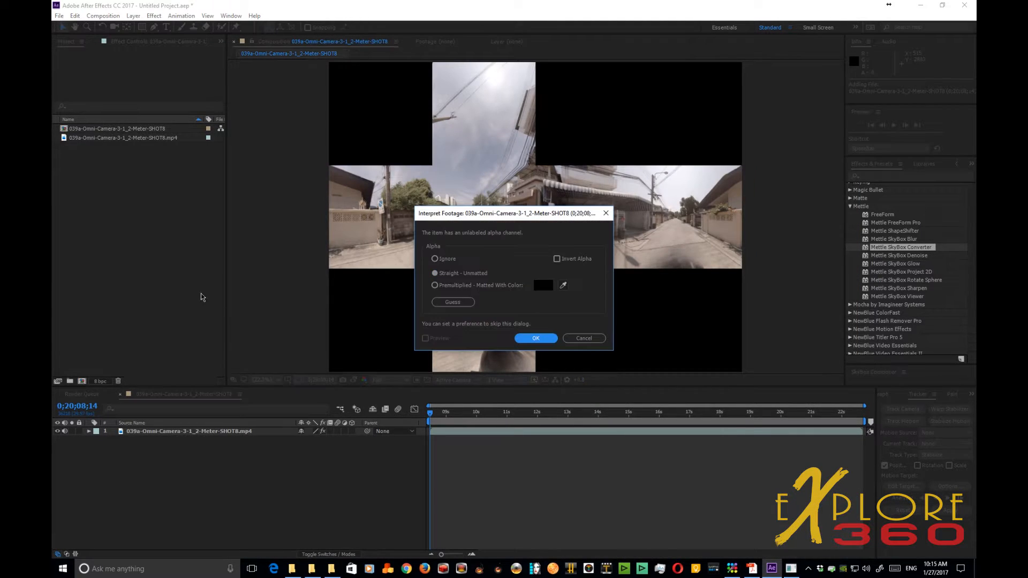
{"action": "left_click", "coordinate": [536, 338]}
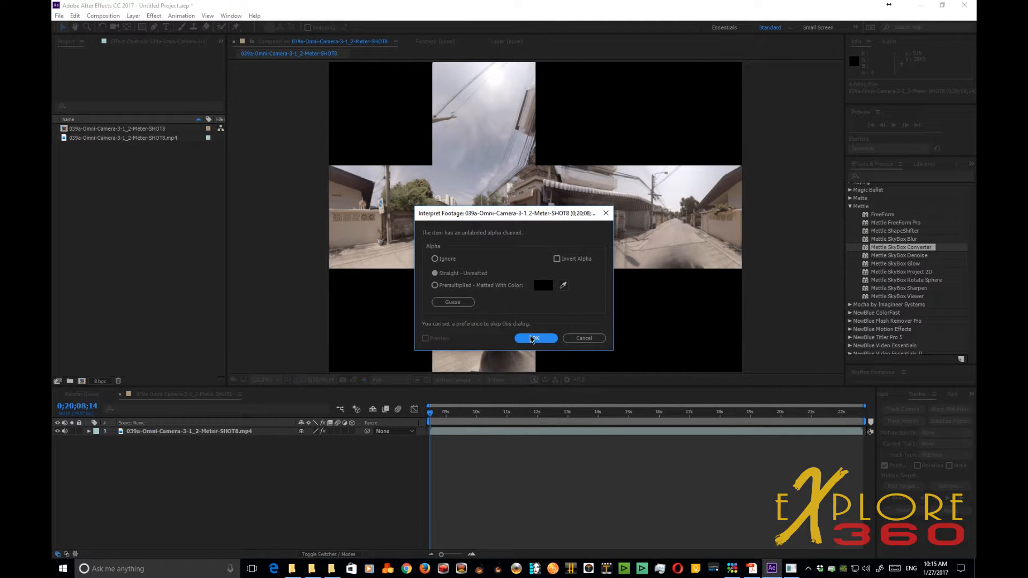
{"action": "left_click", "coordinate": [535, 338]}
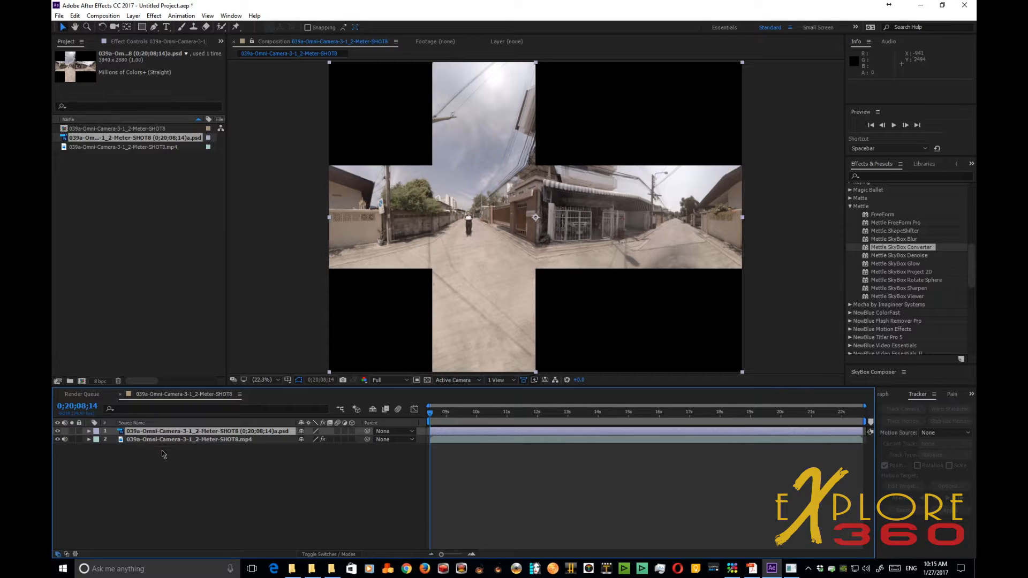
{"action": "mouse_move", "coordinate": [406, 453]}
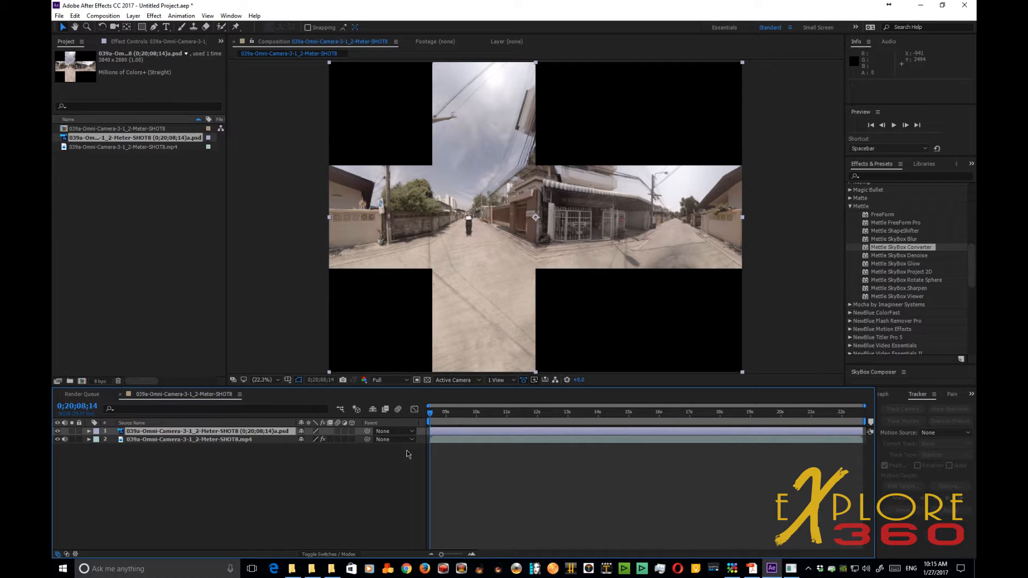
{"action": "mouse_move", "coordinate": [494, 302]}
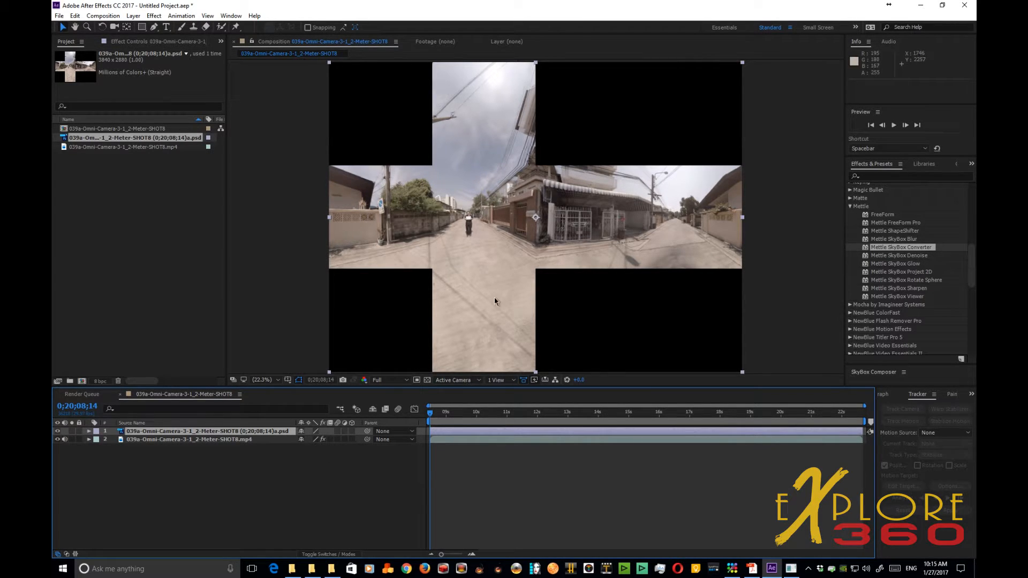
{"action": "mouse_move", "coordinate": [440, 321]}
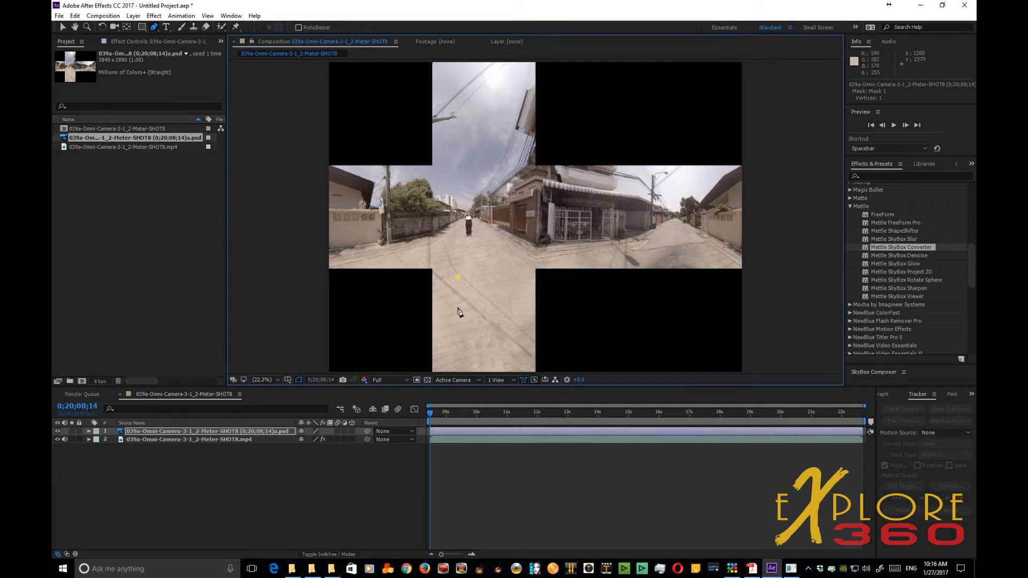
Step: Close Mask 1 around the patch area with the Pen tool and colour it purple
{"action": "left_click_drag", "start_coordinate": [457, 278], "coordinate": [457, 343]}
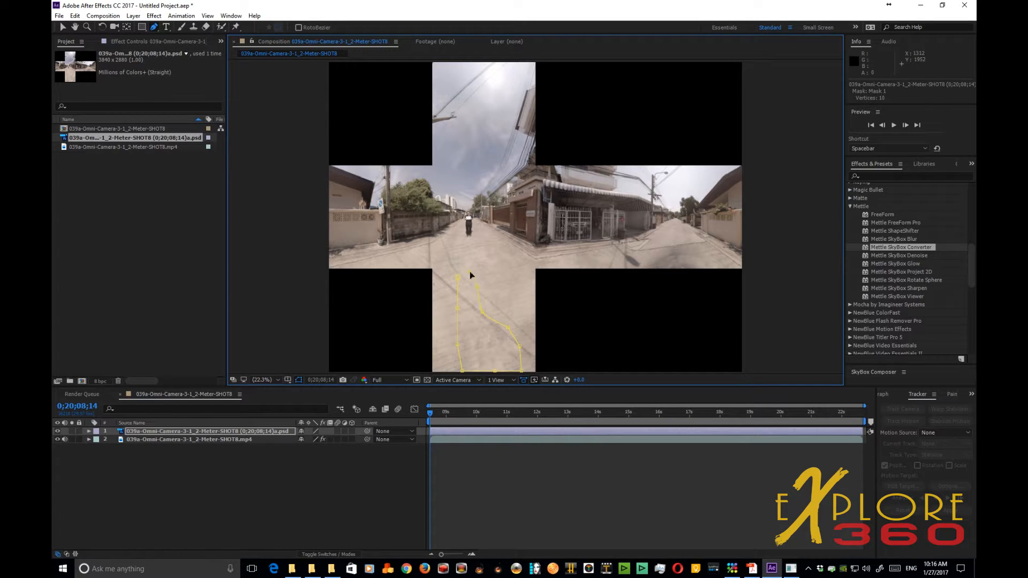
{"action": "left_click", "coordinate": [488, 317]}
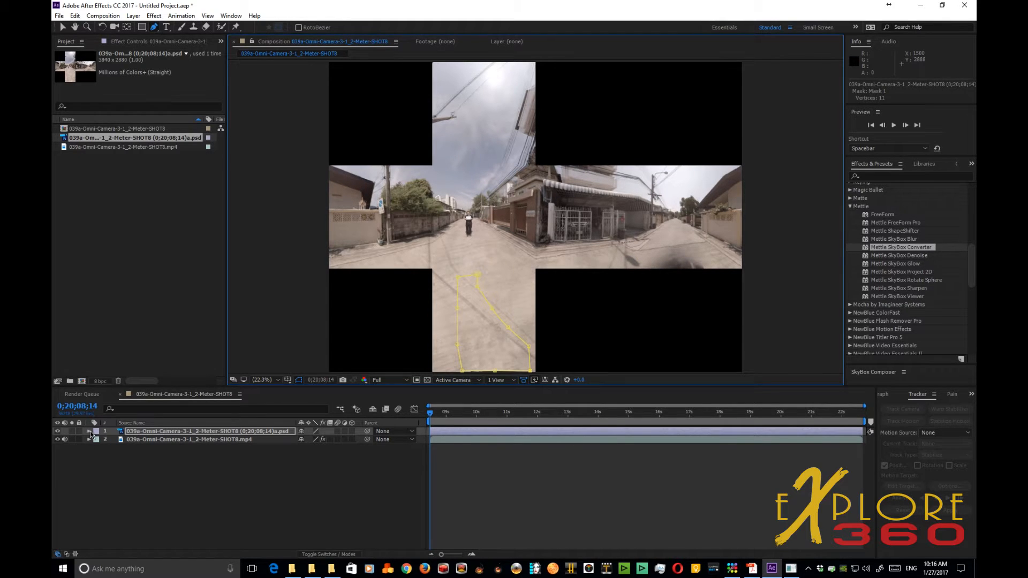
{"action": "left_click", "coordinate": [89, 432]}
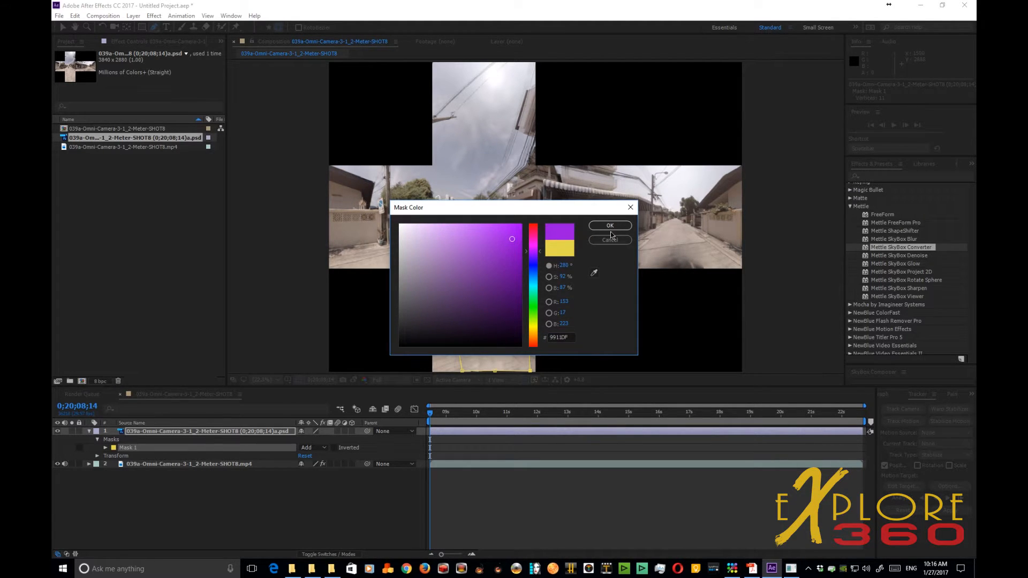
{"action": "left_click", "coordinate": [609, 226]}
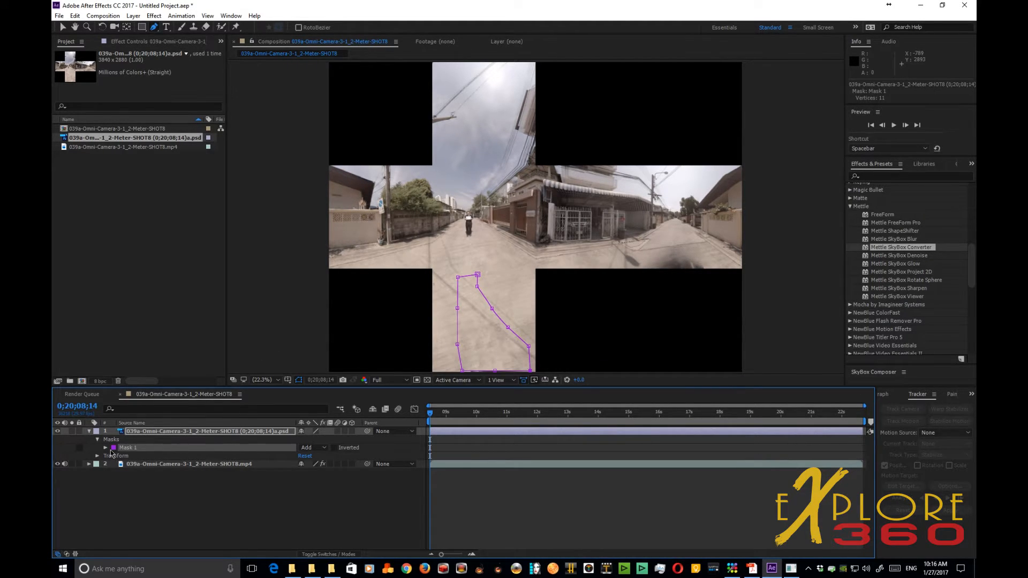
{"action": "left_click", "coordinate": [106, 448]}
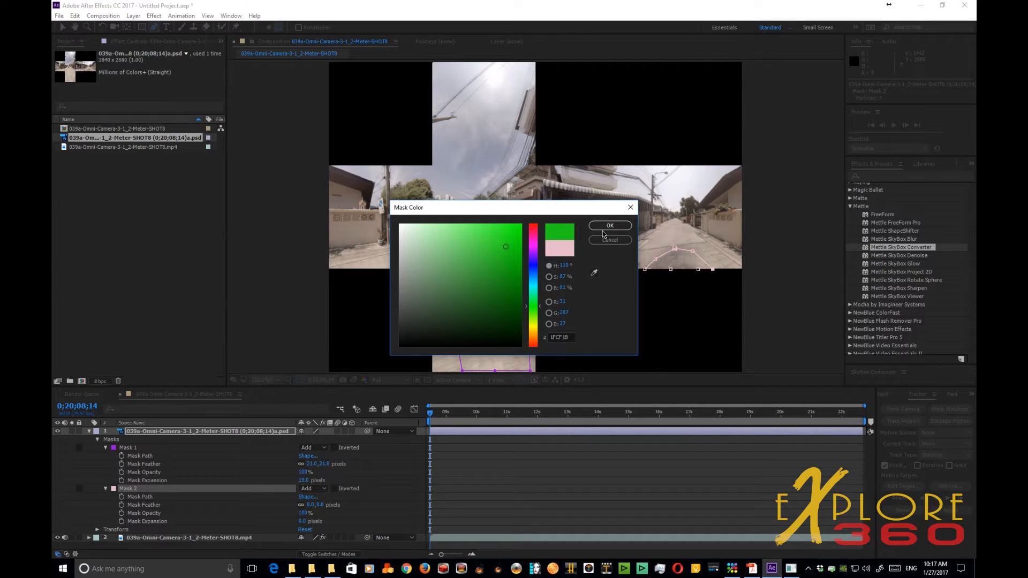
Step: Confirm green as the colour of Mask 2 on the PSD layer
{"action": "left_click", "coordinate": [609, 226]}
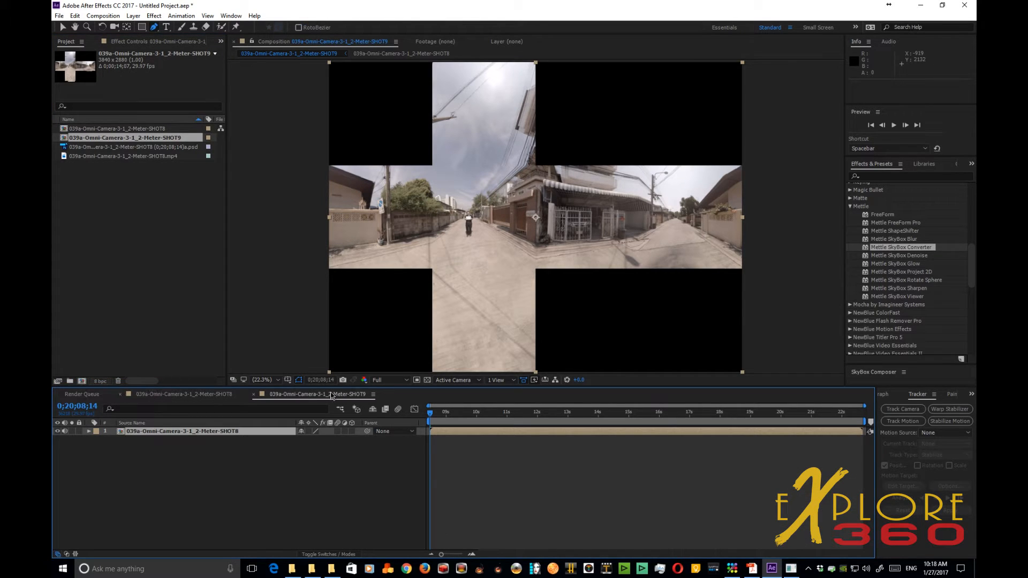
{"action": "mouse_move", "coordinate": [649, 225]}
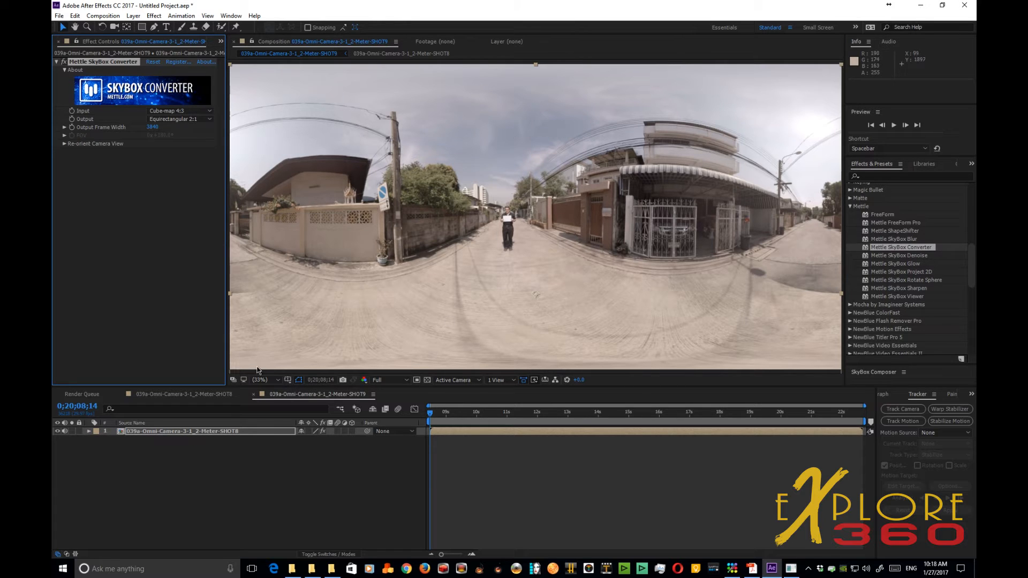
Step: Set SkyBox Converter output to Equirectangular 2:1 on the nested cube-map layer
{"action": "left_click", "coordinate": [259, 379]}
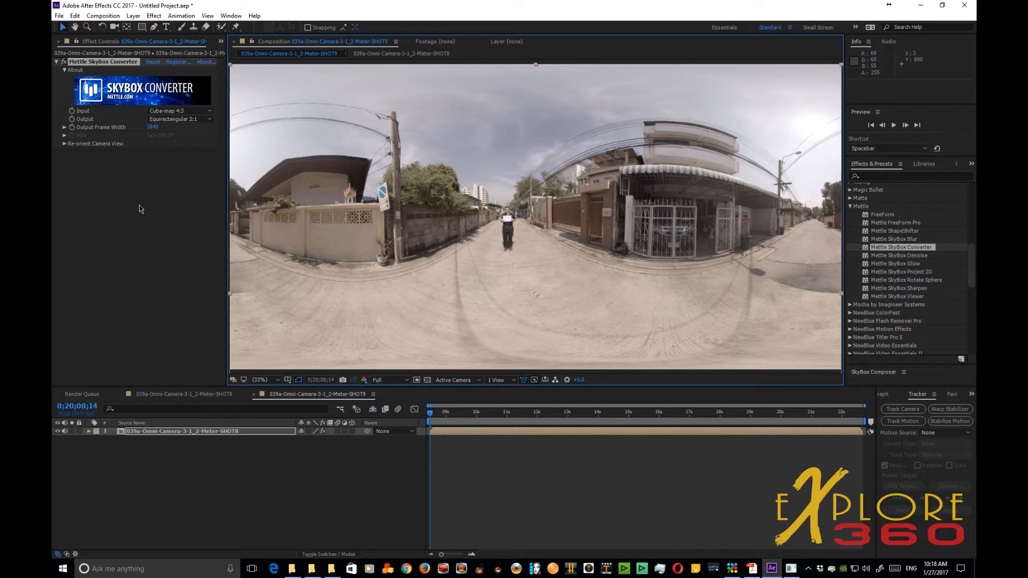
Step: Send SHOT9 to the Media Encoder queue with the 360VR-CBR-80mbps preset
{"action": "left_click", "coordinate": [59, 15]}
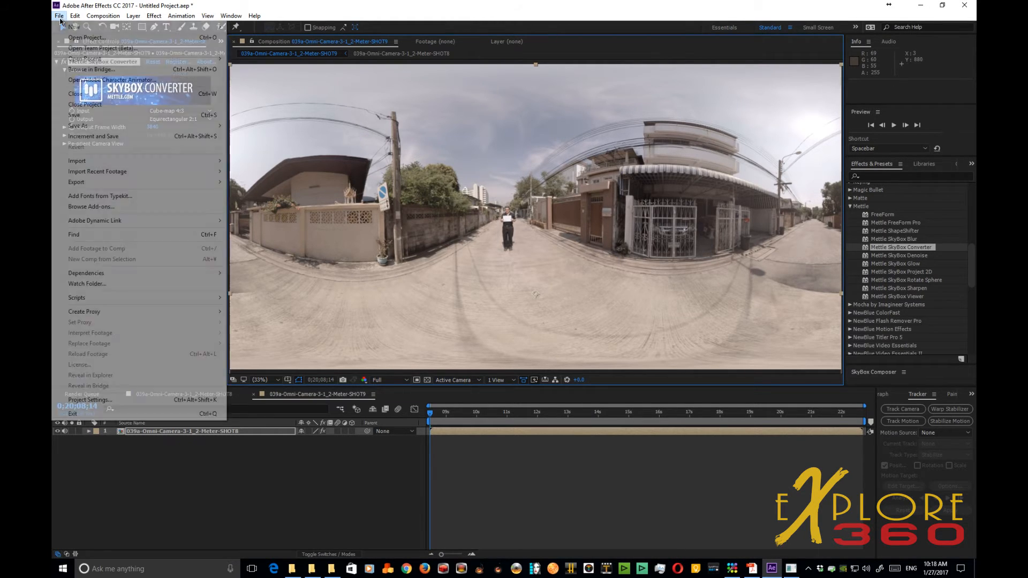
{"action": "mouse_move", "coordinate": [74, 235]}
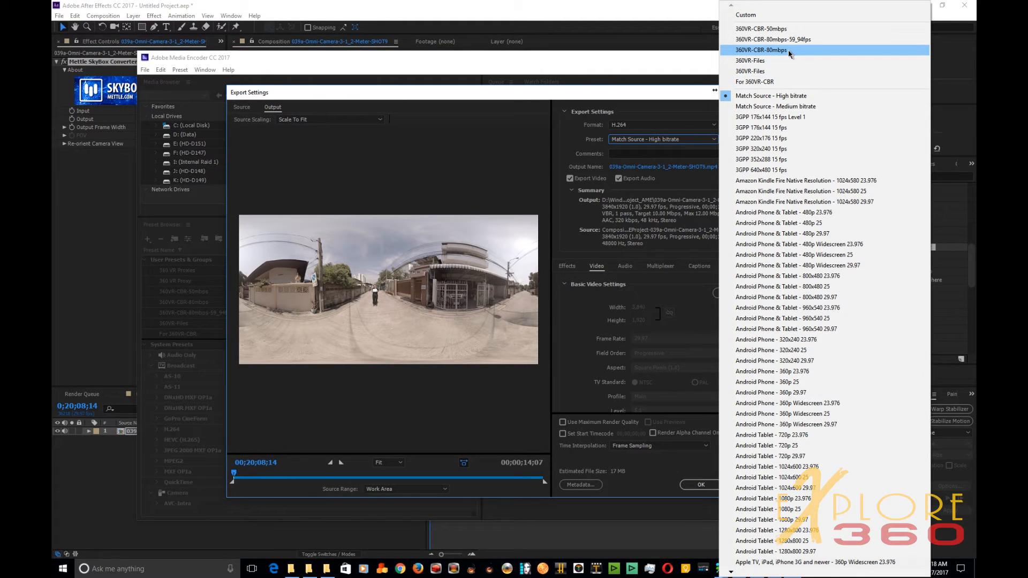
{"action": "left_click", "coordinate": [760, 50]}
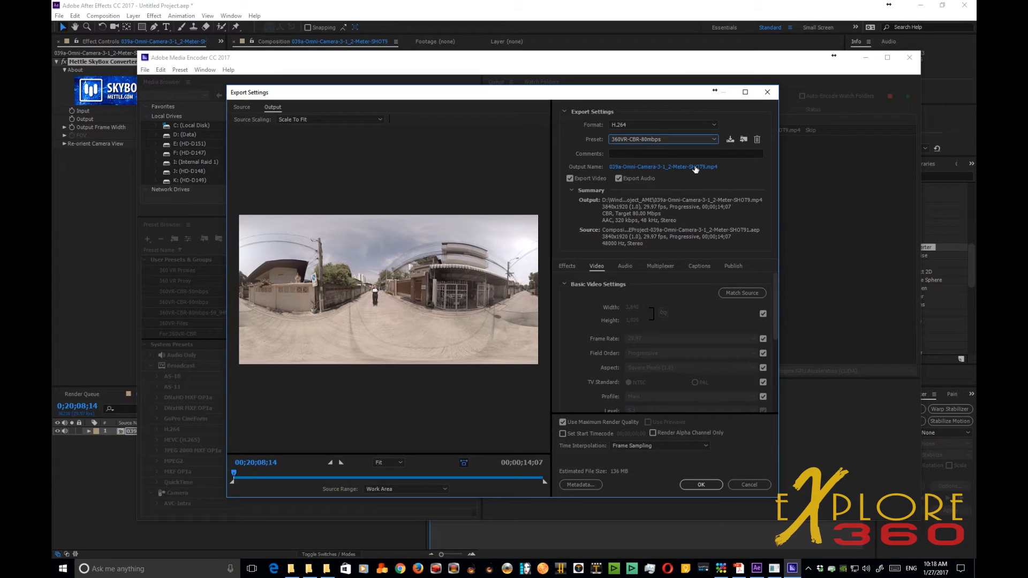
Step: Save the export as Patched-Nadir-Skybox-AE-01.mp4 in Internal Raid 1 > All VR > Parallax-Test and queue it
{"action": "left_click", "coordinate": [661, 167]}
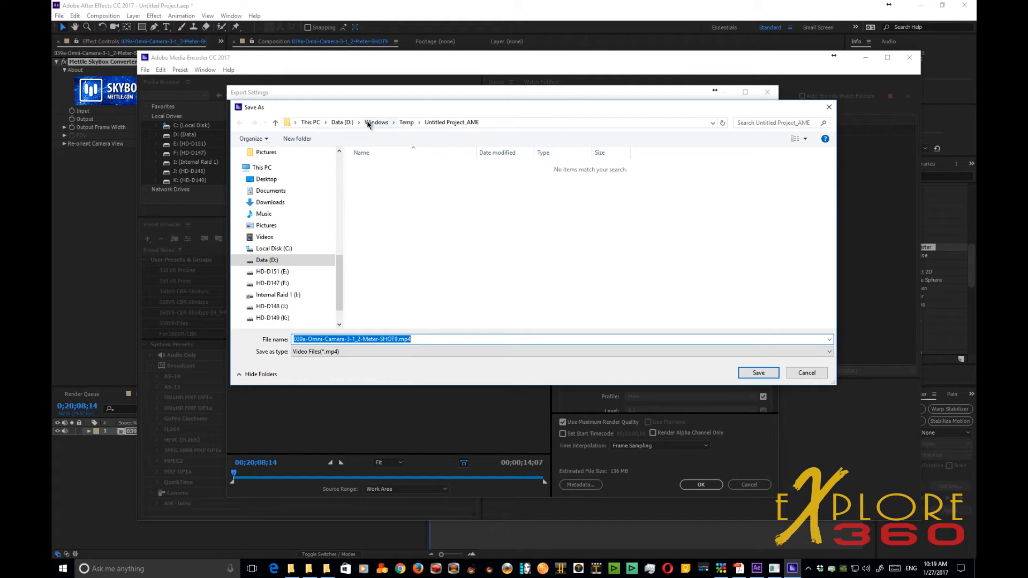
{"action": "left_click", "coordinate": [278, 294]}
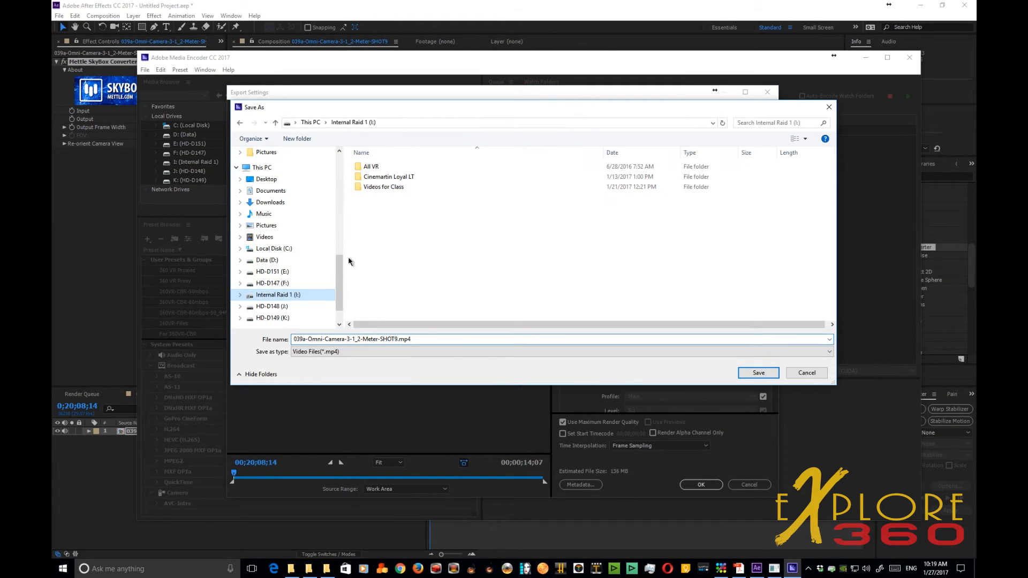
{"action": "double_click", "coordinate": [370, 166]}
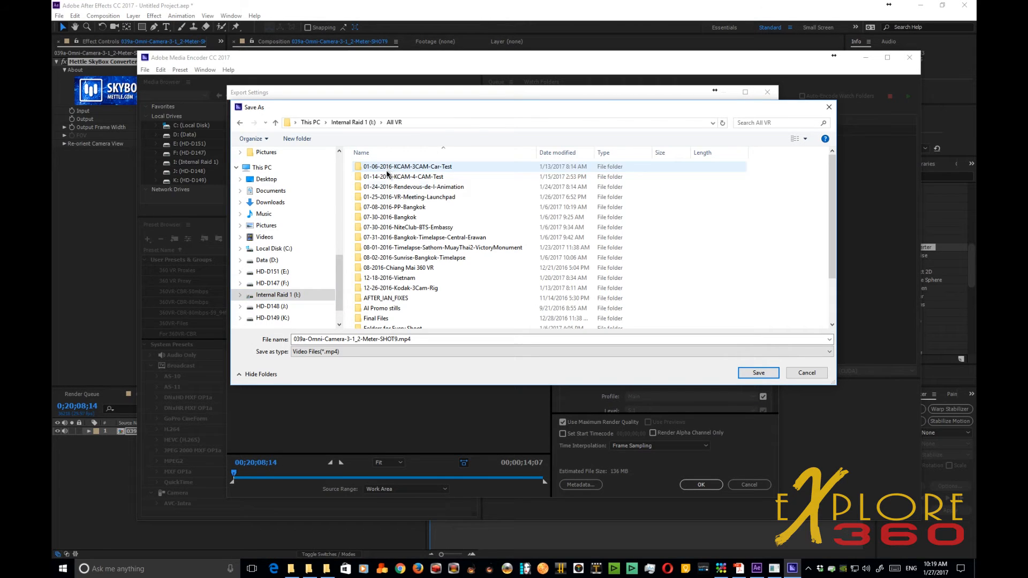
{"action": "scroll", "scroll_direction": "down", "scroll_amount": 3}
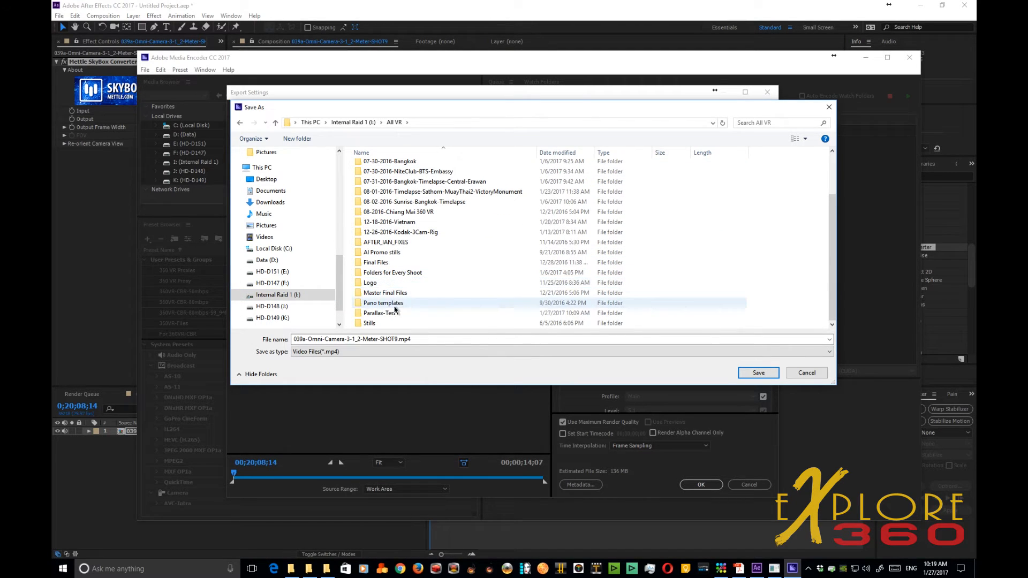
{"action": "double_click", "coordinate": [380, 312]}
{"action": "type", "text": "Patched-Nadir-"}
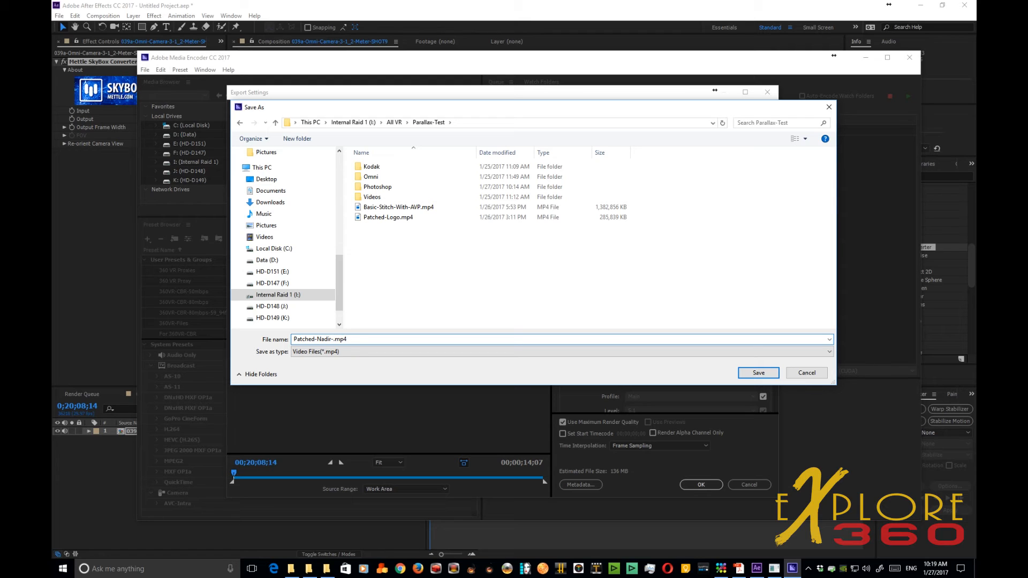
{"action": "type", "text": "Sk"}
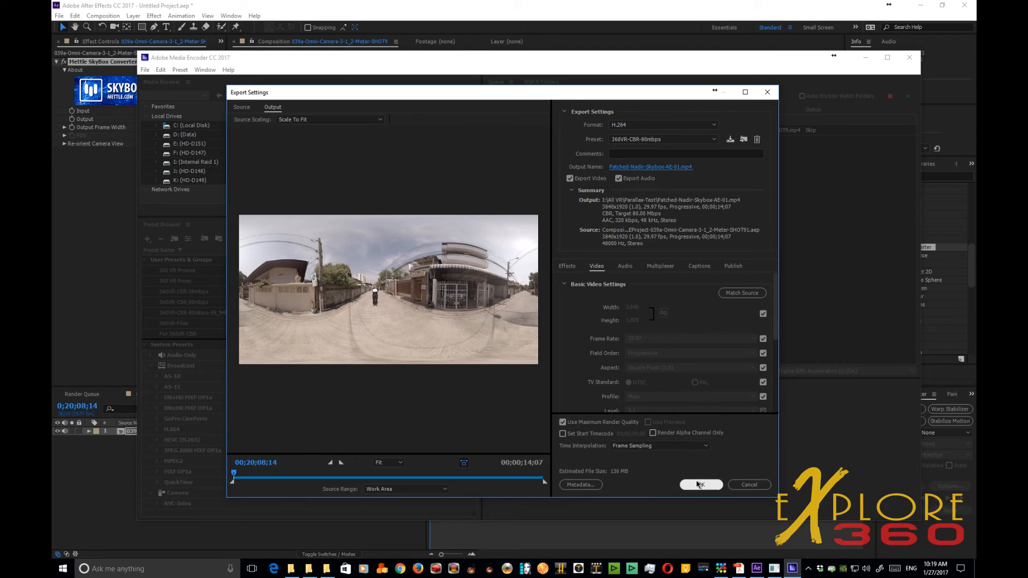
{"action": "left_click", "coordinate": [699, 484]}
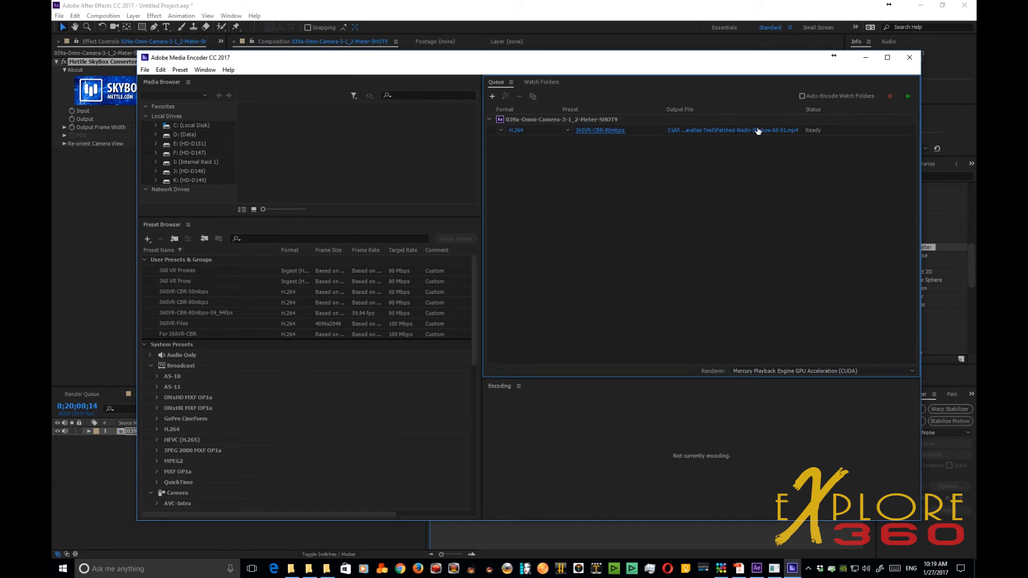